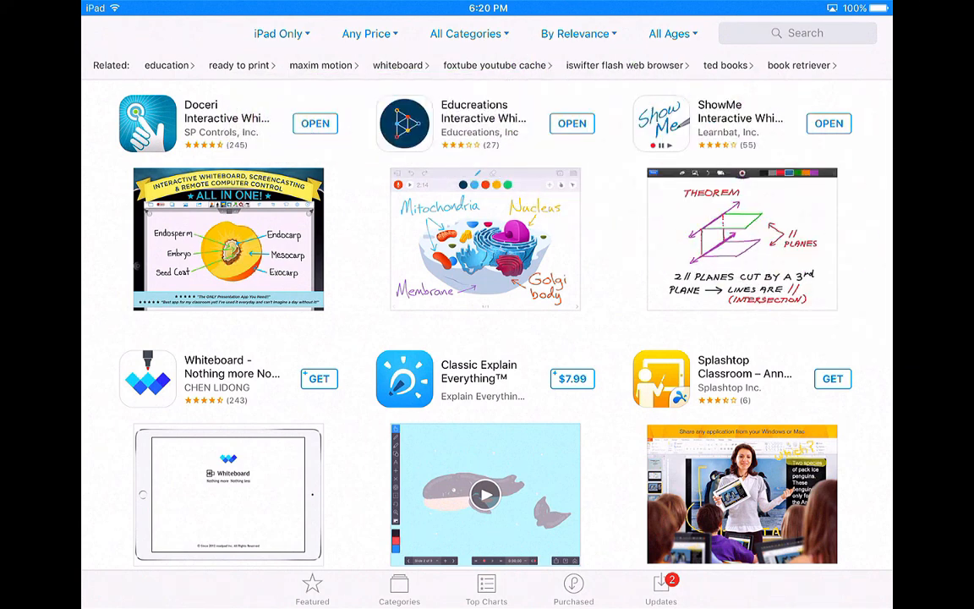
- Launch ShowMe from the App Store and decline its notification request
{"action": "left_click", "coordinate": [829, 121]}
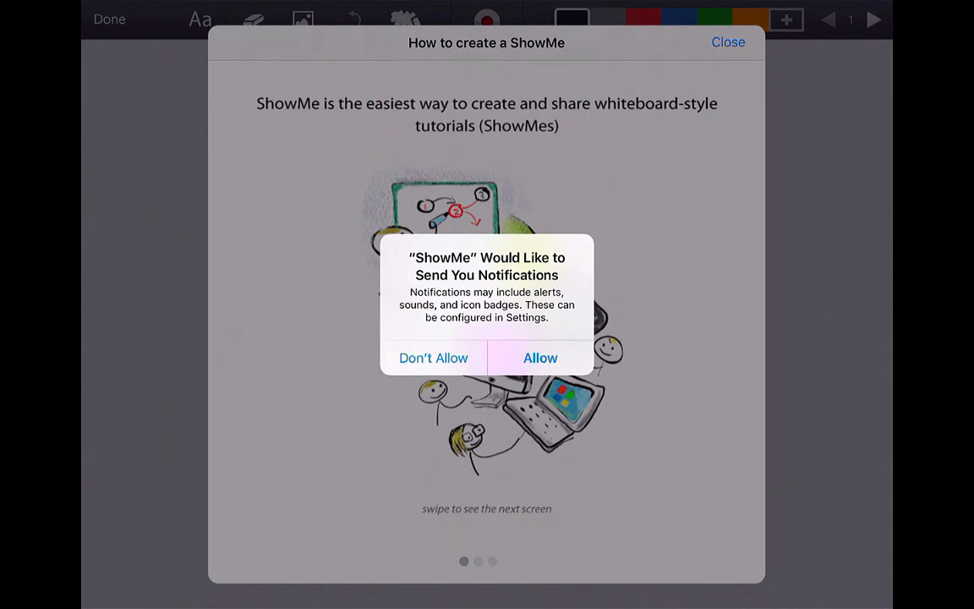
{"action": "left_click", "coordinate": [433, 359]}
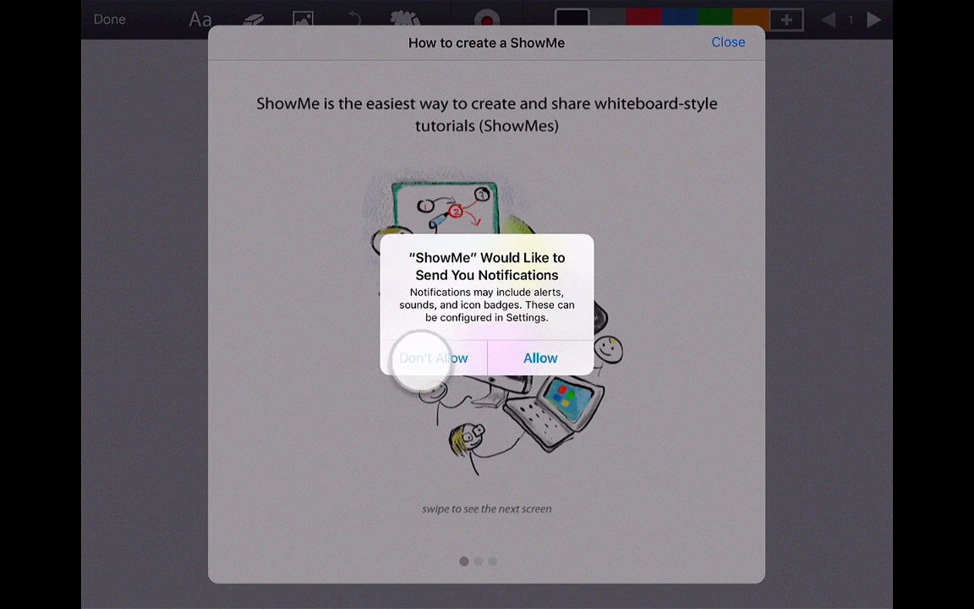
- Advance through the how-to tutorial and close it to reach a blank whiteboard
{"action": "left_click", "coordinate": [433, 358]}
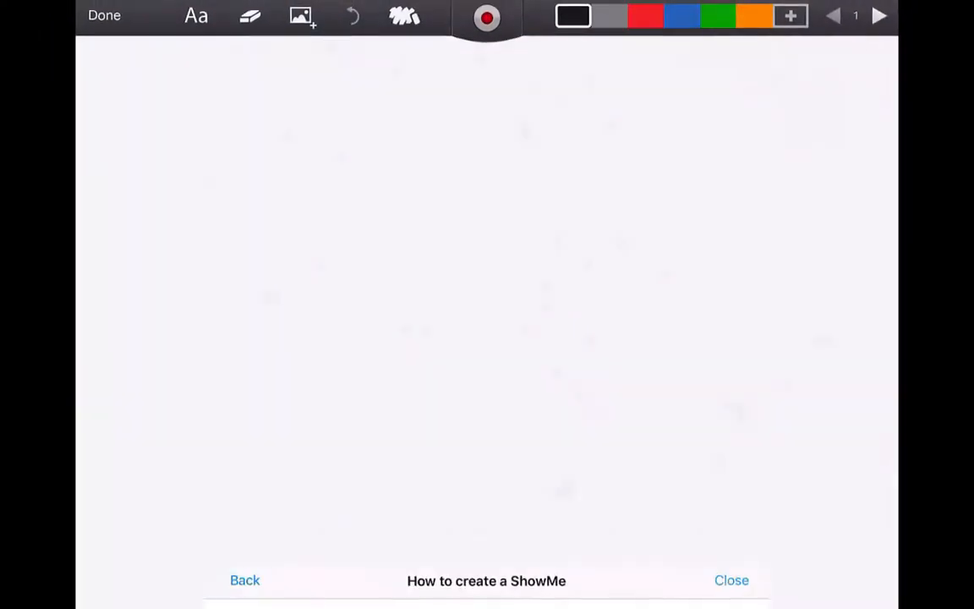
{"action": "left_click", "coordinate": [731, 580]}
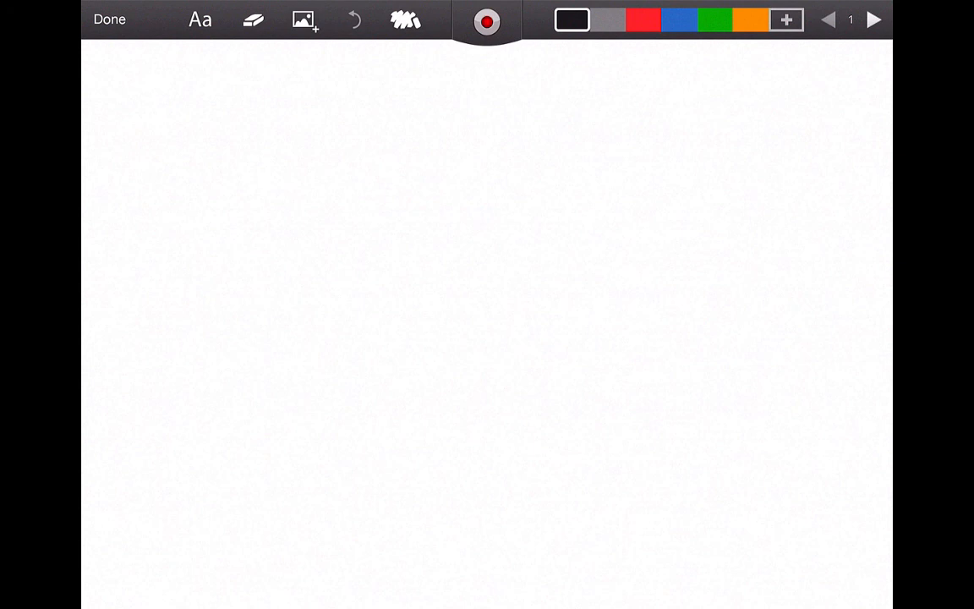
{"action": "left_click", "coordinate": [487, 20]}
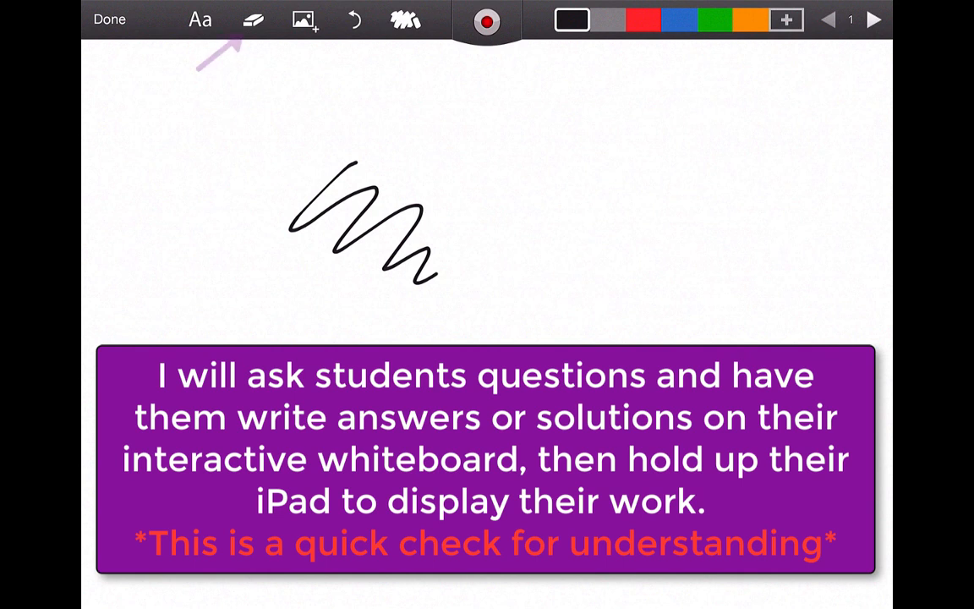
{"action": "left_click", "coordinate": [254, 20]}
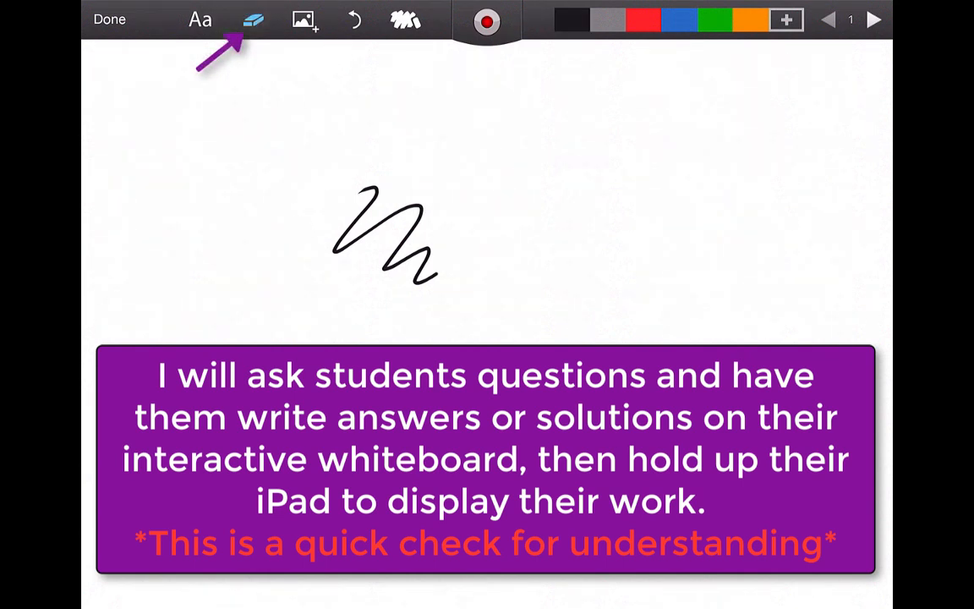
{"action": "left_click", "coordinate": [253, 21]}
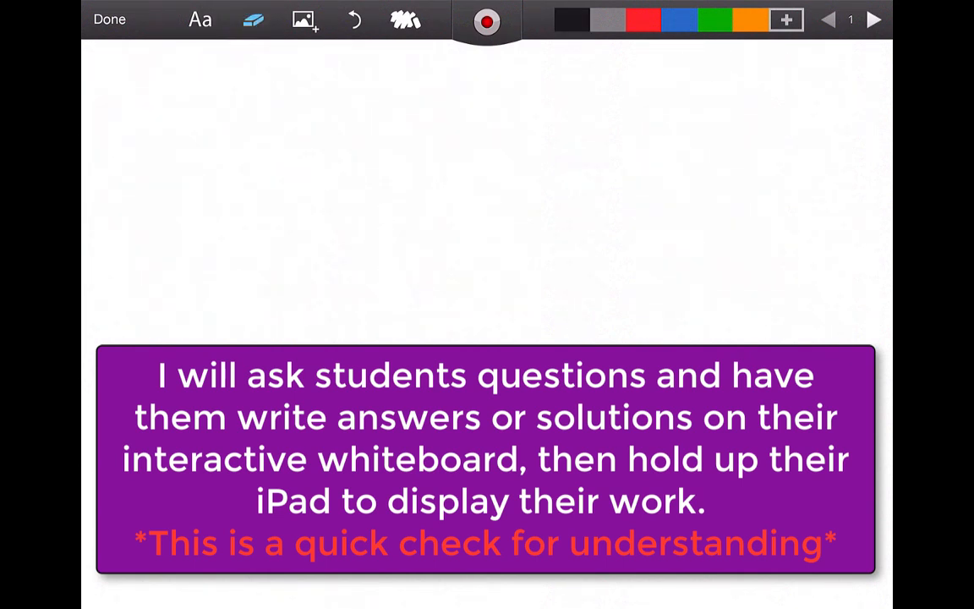
{"action": "left_click", "coordinate": [643, 20]}
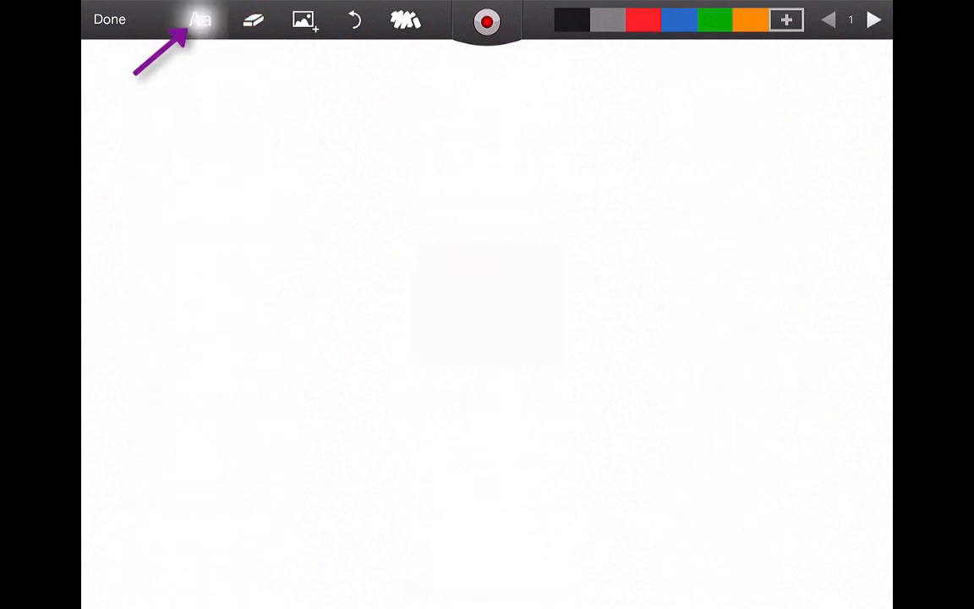
- Start and finish an empty text box, then bring up the picture-insert options
{"action": "left_click", "coordinate": [200, 20]}
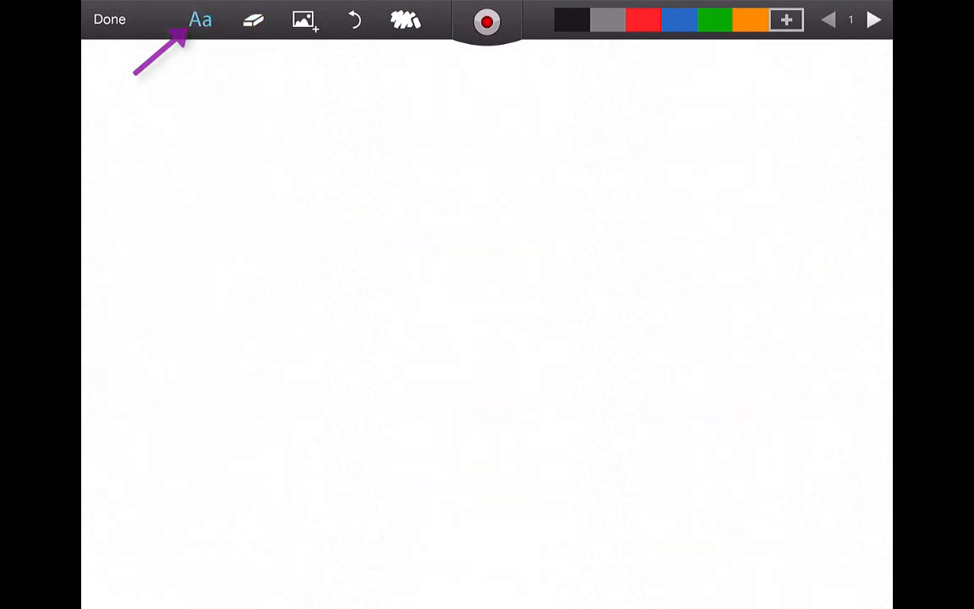
{"action": "left_click", "coordinate": [200, 20]}
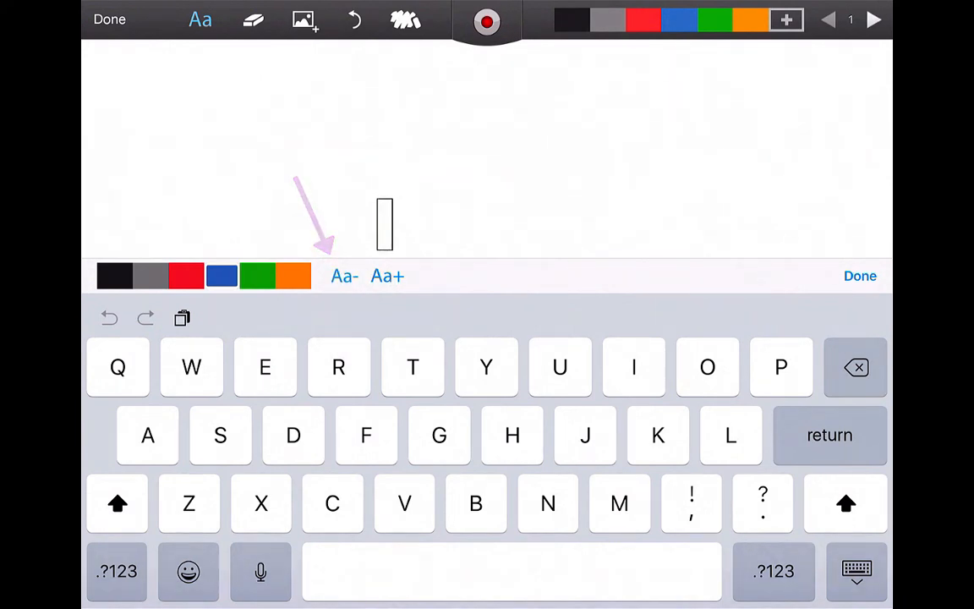
{"action": "left_click", "coordinate": [859, 275]}
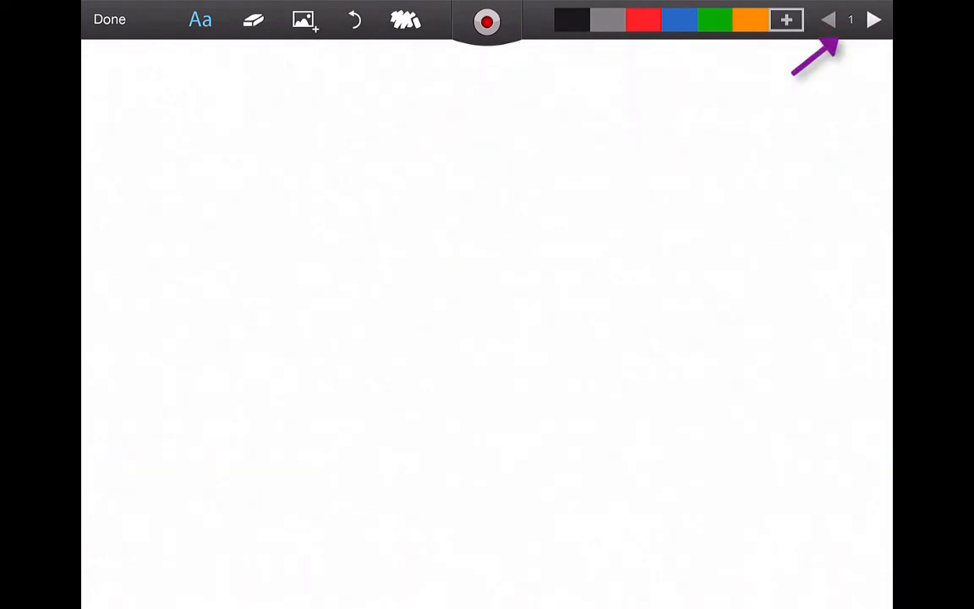
{"action": "left_click", "coordinate": [303, 20]}
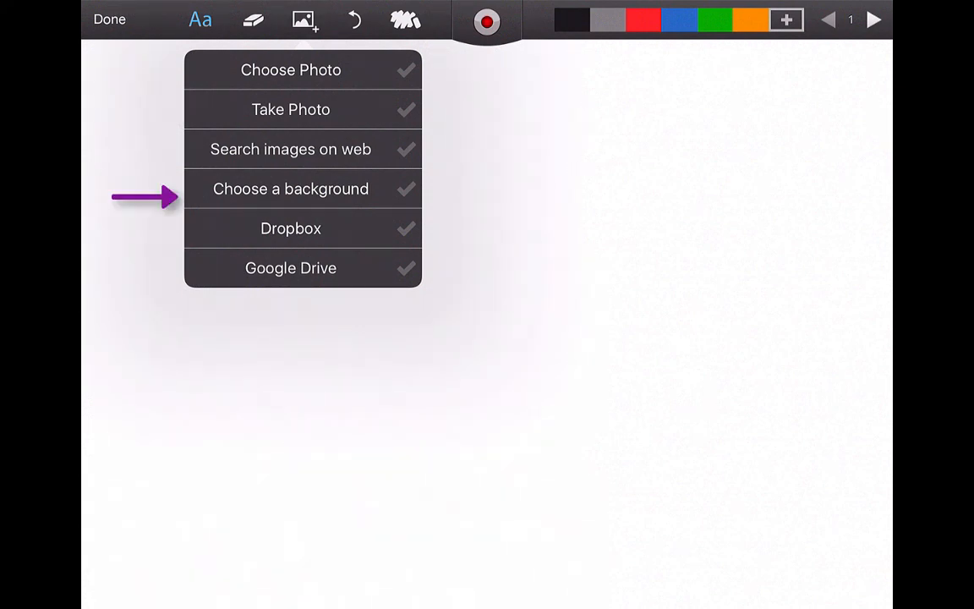
{"action": "left_click", "coordinate": [291, 189]}
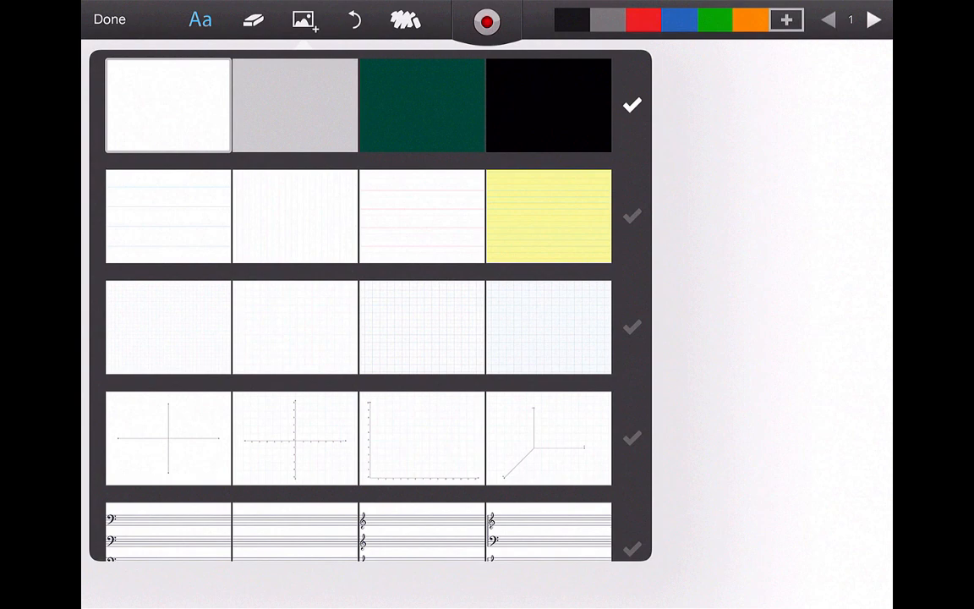
{"action": "scroll", "scroll_direction": "down", "scroll_amount": 3}
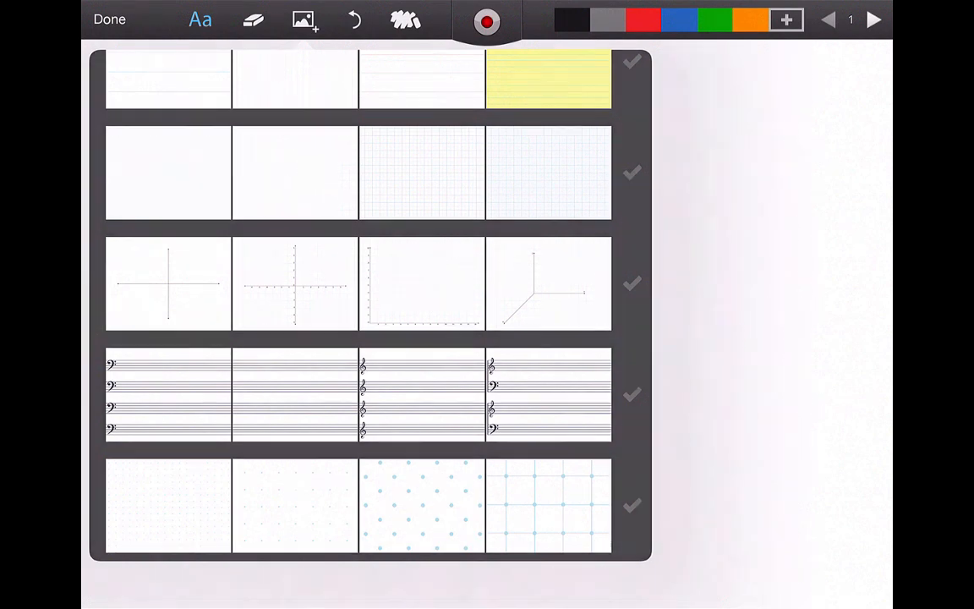
{"action": "left_click", "coordinate": [305, 20]}
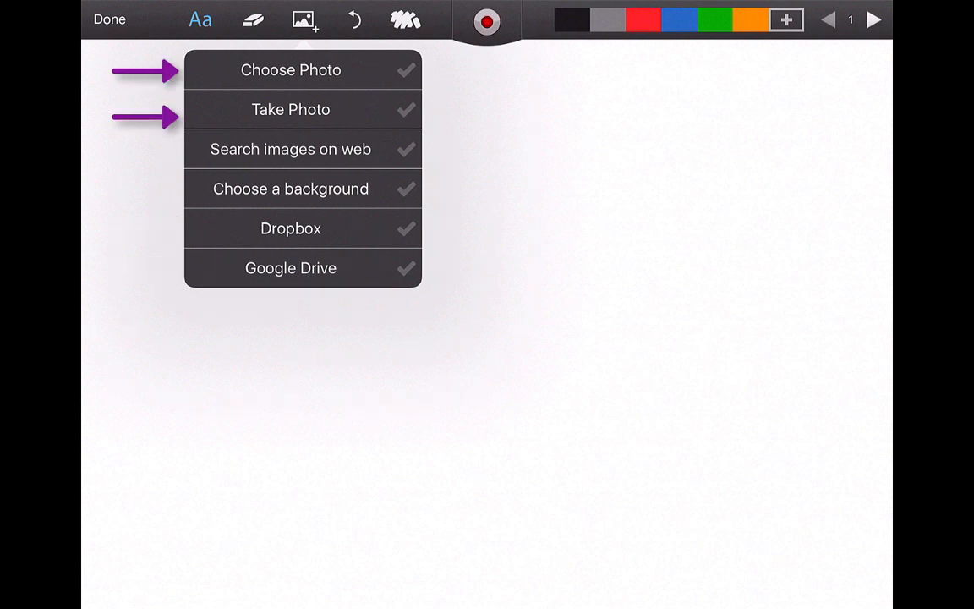
- Grant photo access and place the volcano diagram from Moments onto the board
{"action": "left_click", "coordinate": [291, 70]}
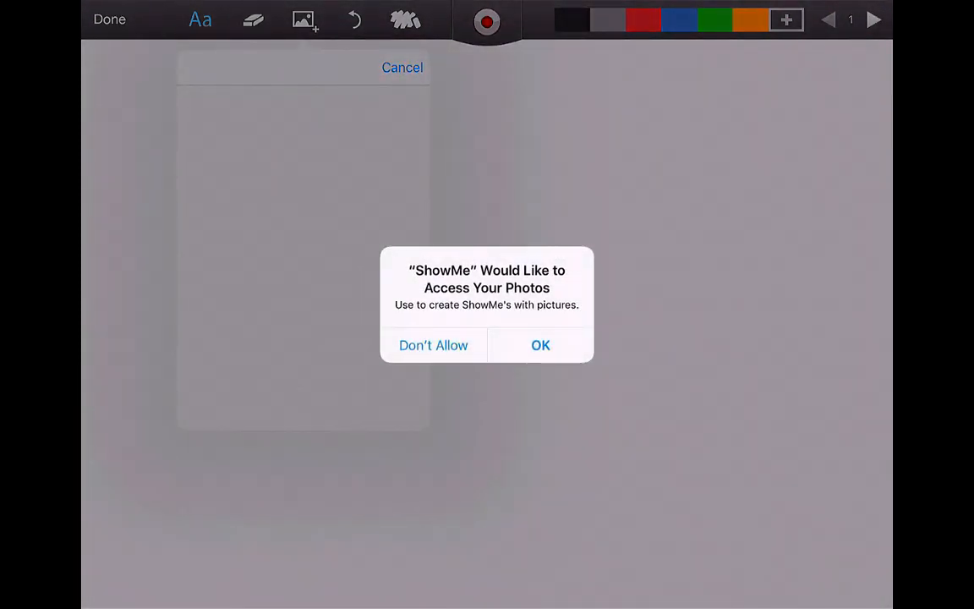
{"action": "left_click", "coordinate": [541, 345]}
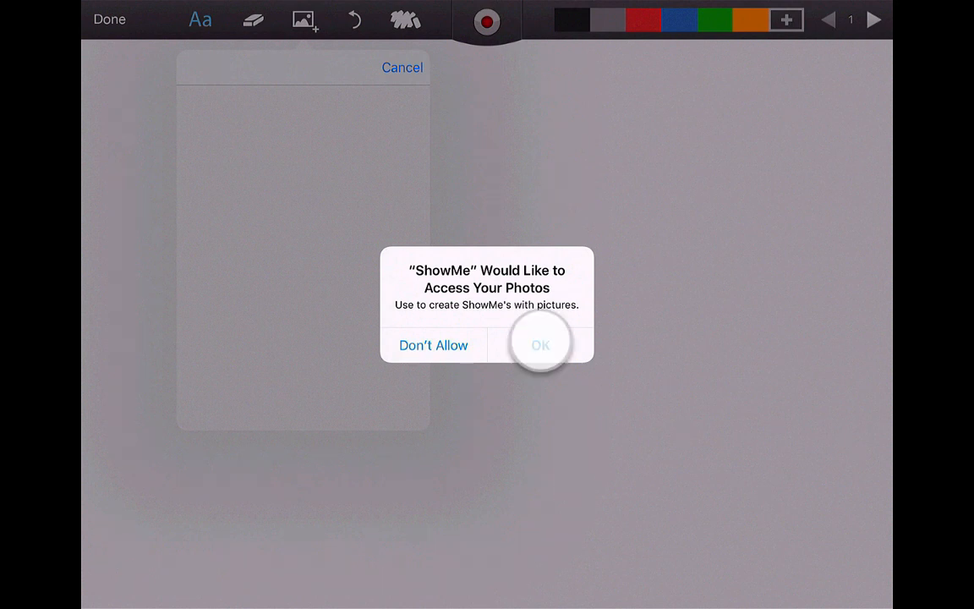
{"action": "left_click", "coordinate": [541, 345]}
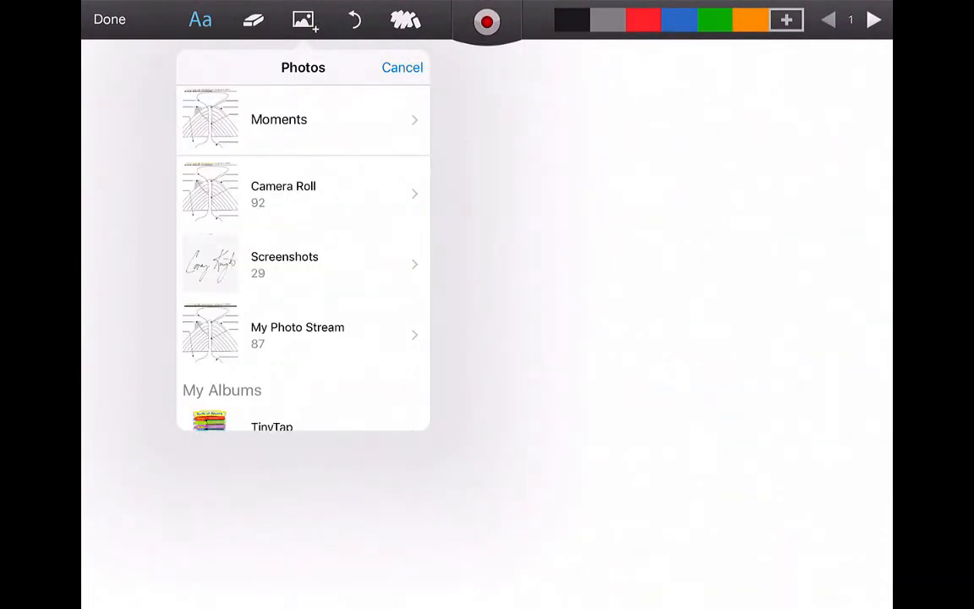
{"action": "left_click", "coordinate": [279, 119]}
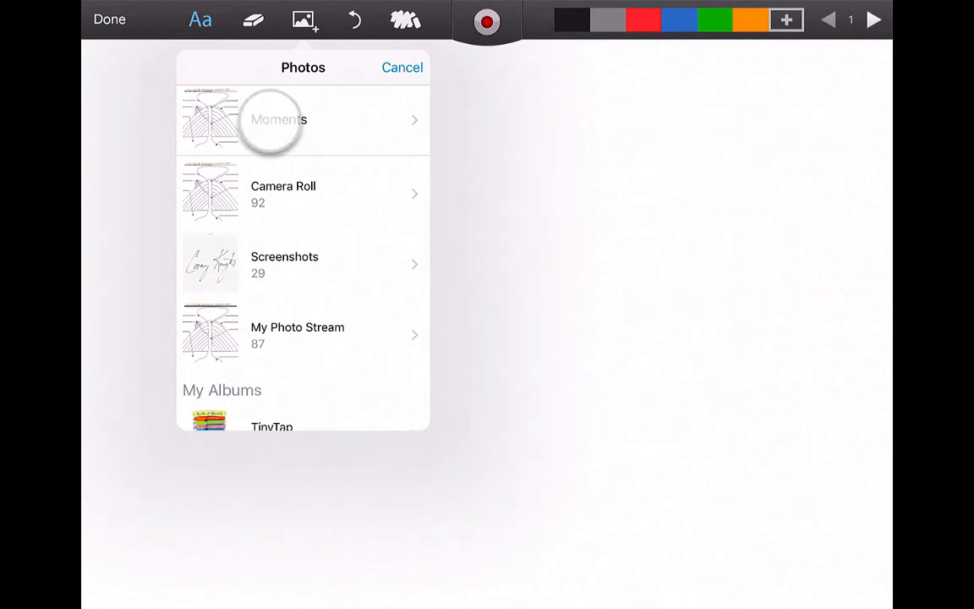
{"action": "left_click", "coordinate": [279, 118]}
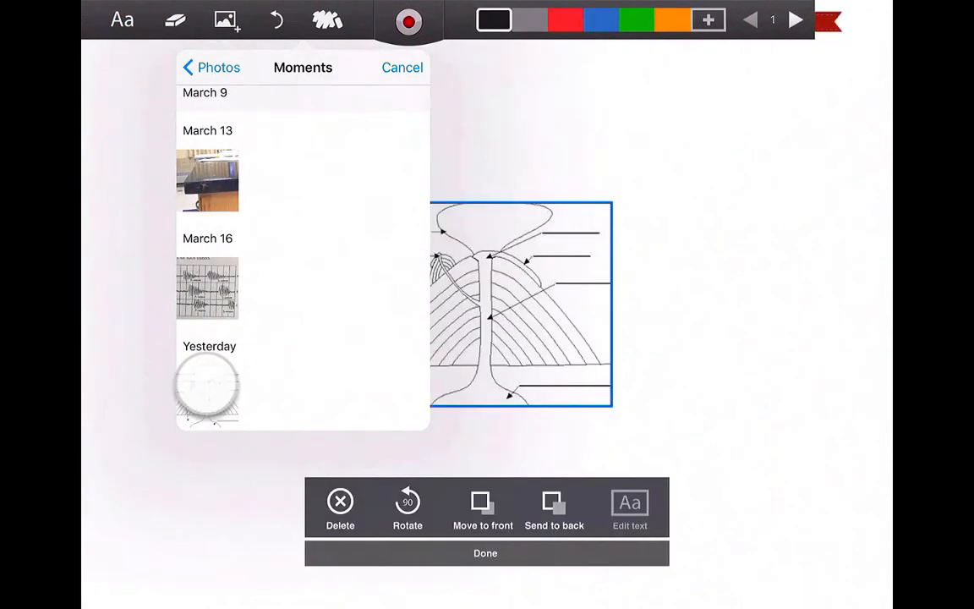
{"action": "left_click", "coordinate": [402, 68]}
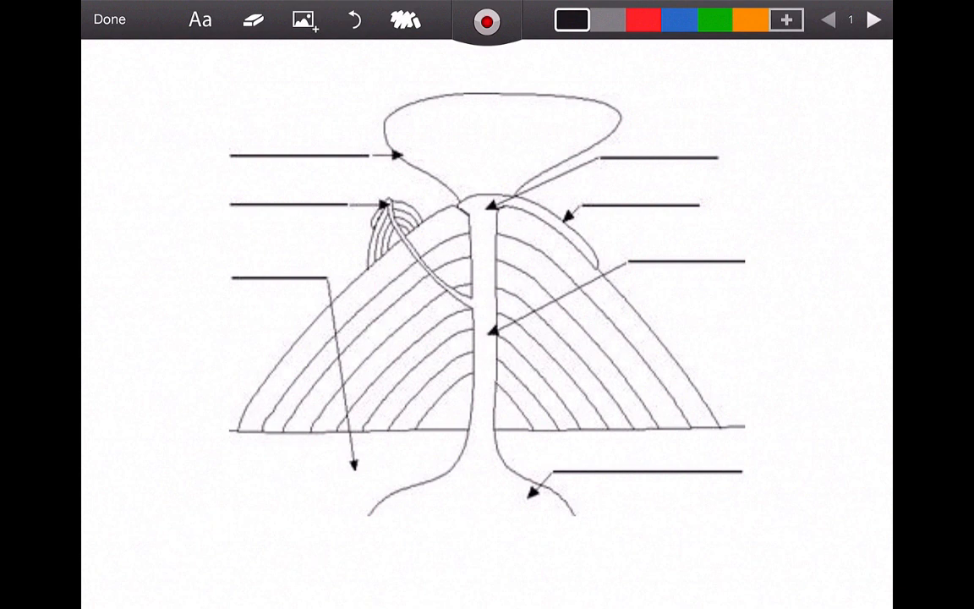
- Record a short narration with microphone access, pause it, and finish to the save choices
{"action": "left_click", "coordinate": [486, 20]}
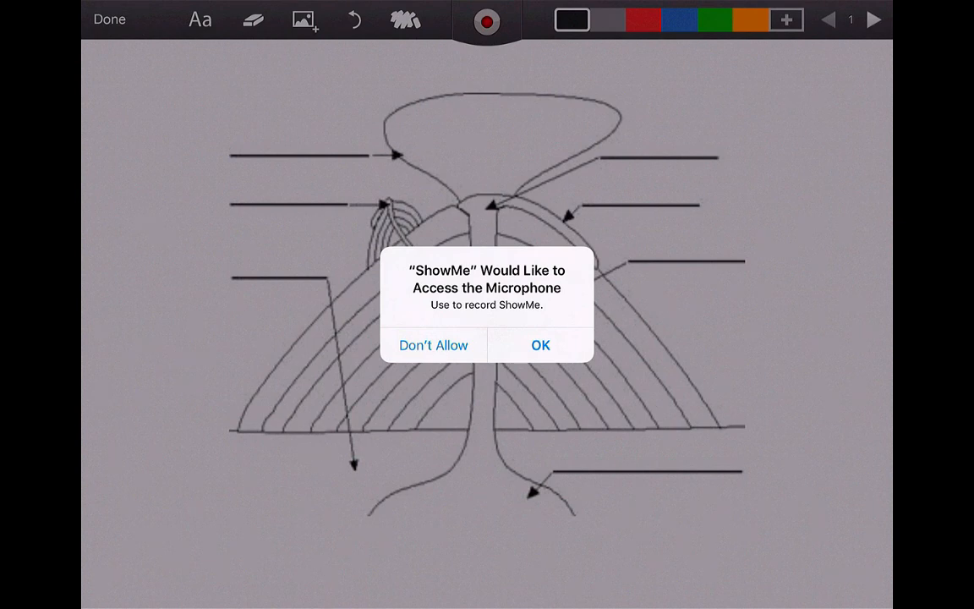
{"action": "left_click", "coordinate": [542, 345]}
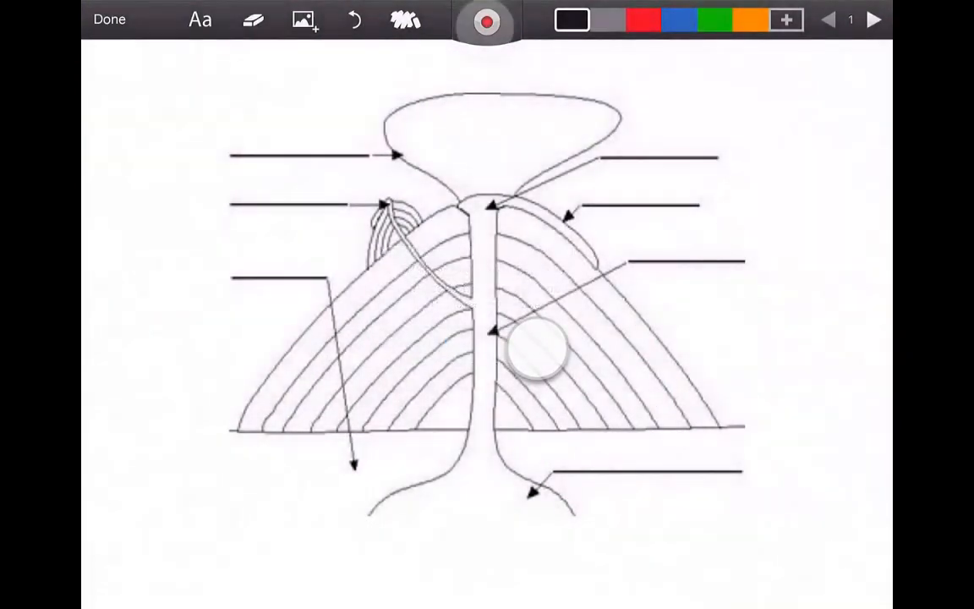
{"action": "left_click", "coordinate": [487, 20]}
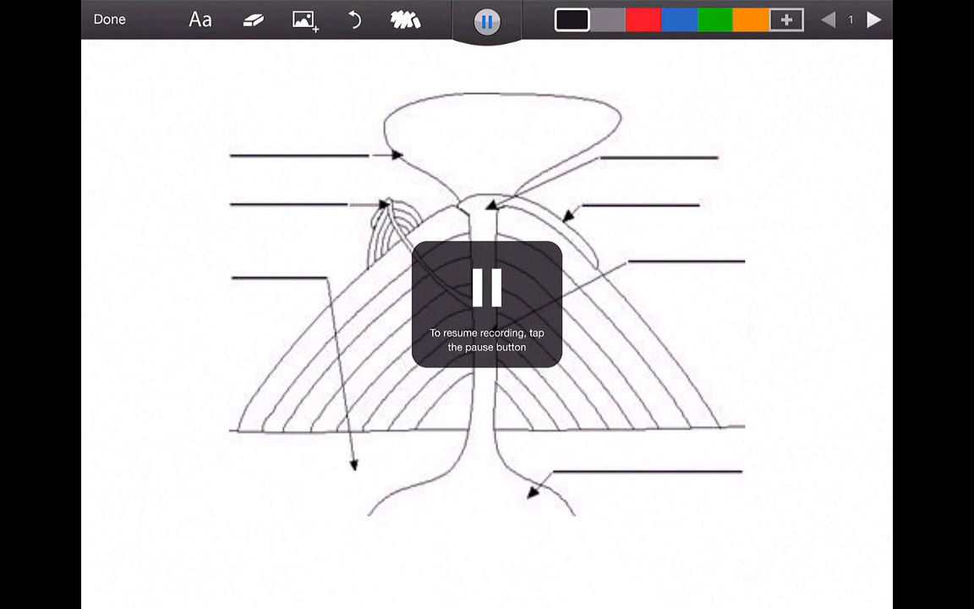
{"action": "left_click", "coordinate": [488, 20]}
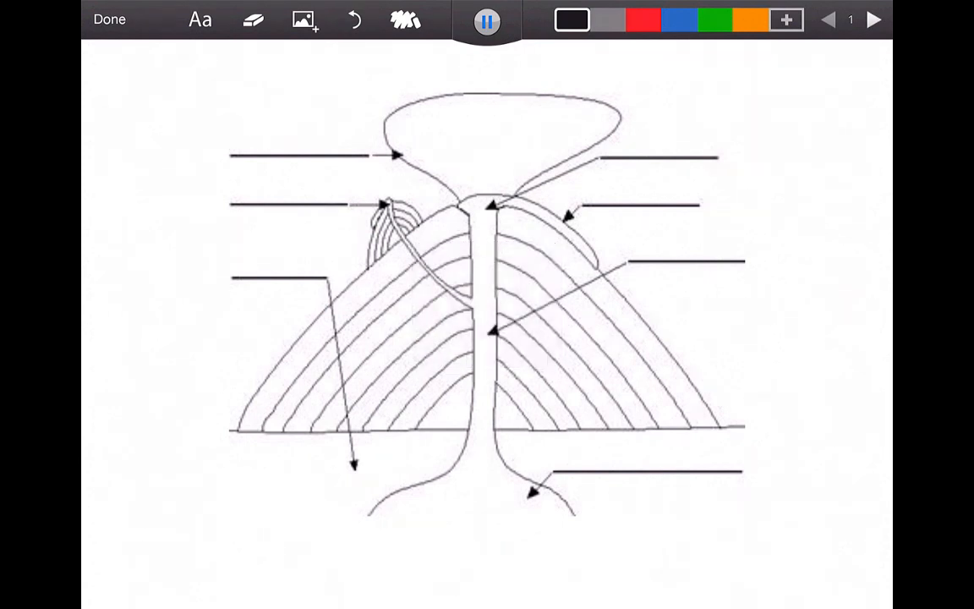
{"action": "left_click", "coordinate": [487, 21]}
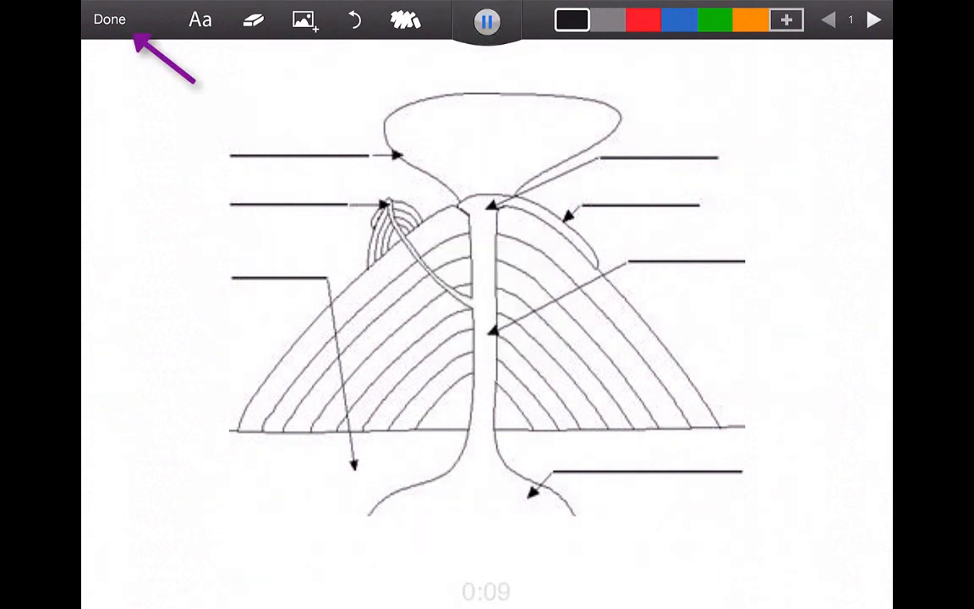
{"action": "left_click", "coordinate": [109, 20]}
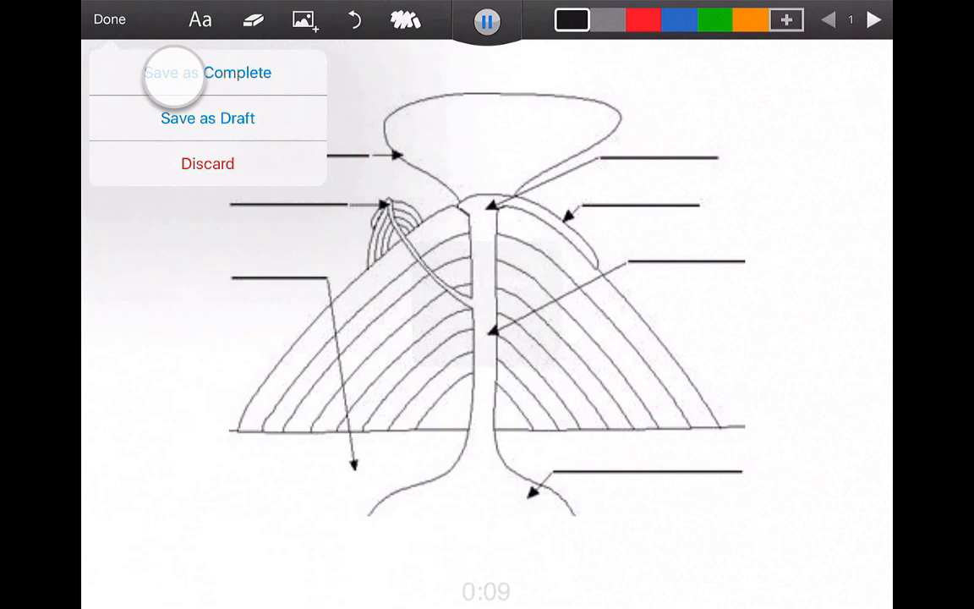
- Save the recording as complete, pause its preview, and save the ShowMe
{"action": "left_click", "coordinate": [207, 73]}
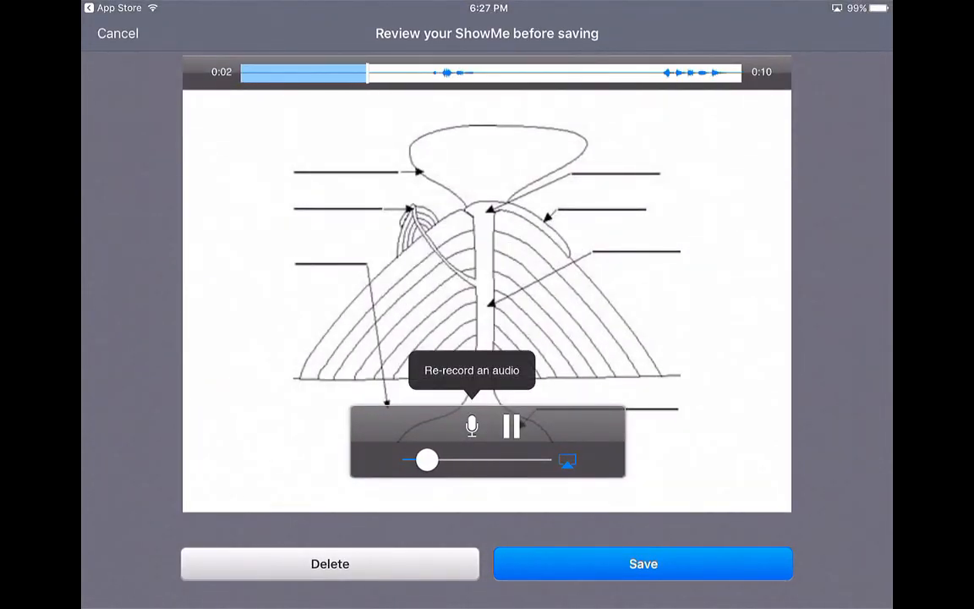
{"action": "left_click", "coordinate": [511, 426]}
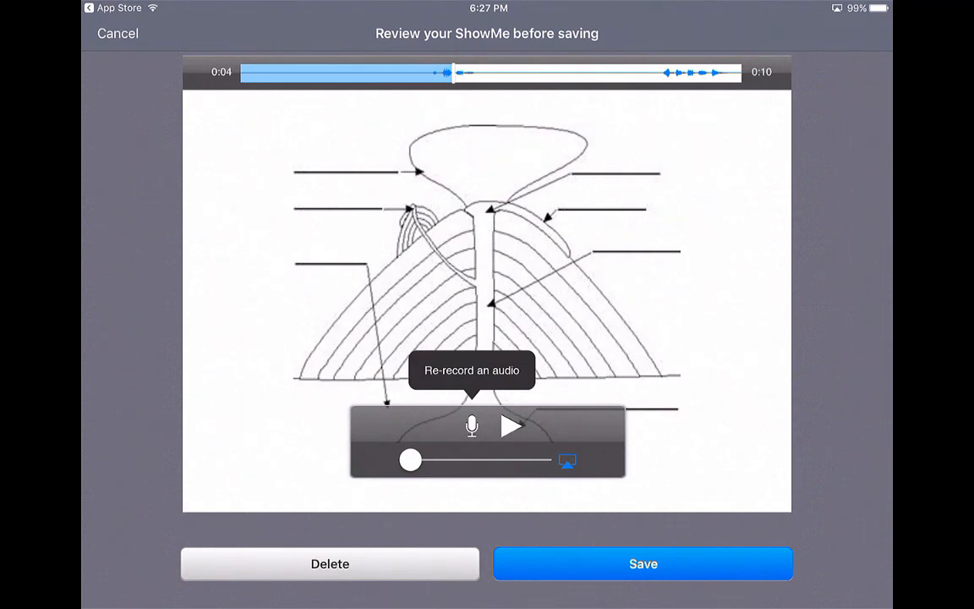
{"action": "left_click", "coordinate": [643, 563]}
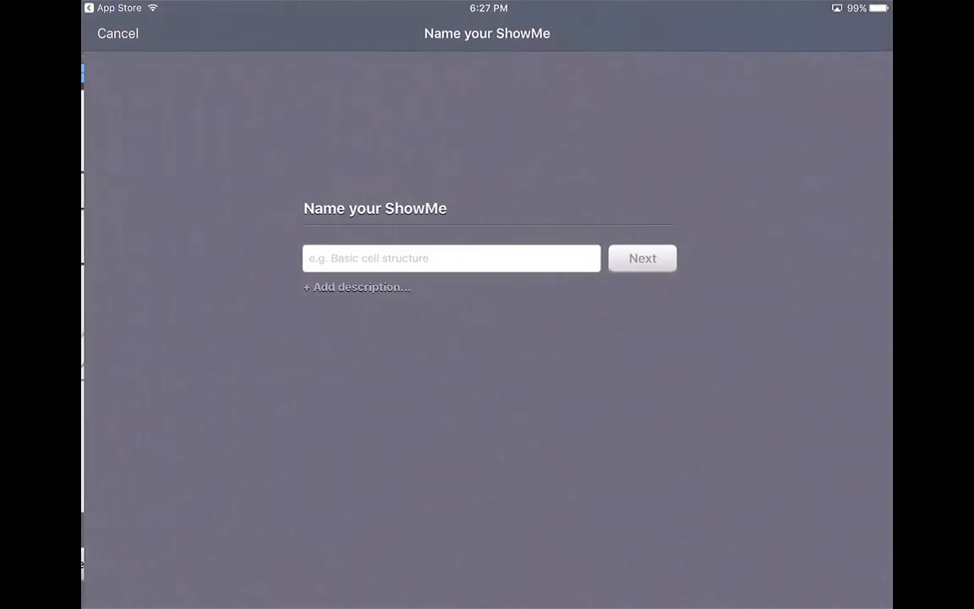
- Name the ShowMe 'Volcano', tag it with Science and Earth-science, and finish adding topics
{"action": "left_click", "coordinate": [450, 257]}
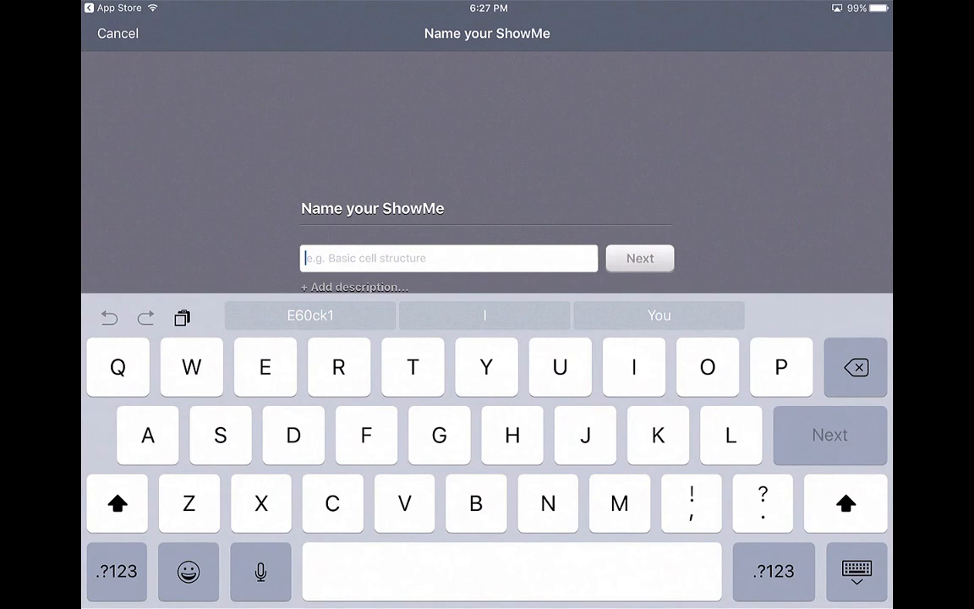
{"action": "type", "text": "Volcano"}
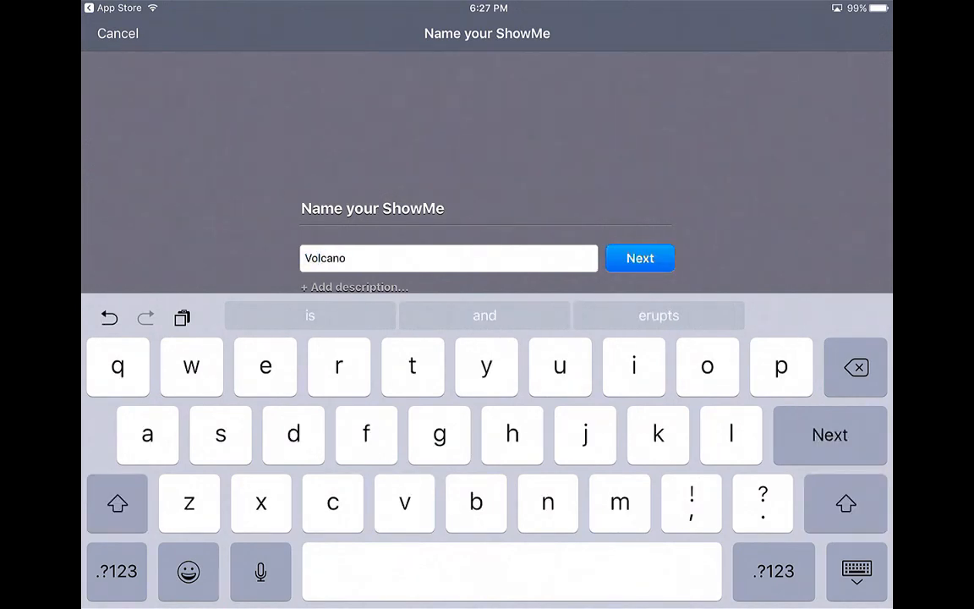
{"action": "left_click", "coordinate": [640, 257]}
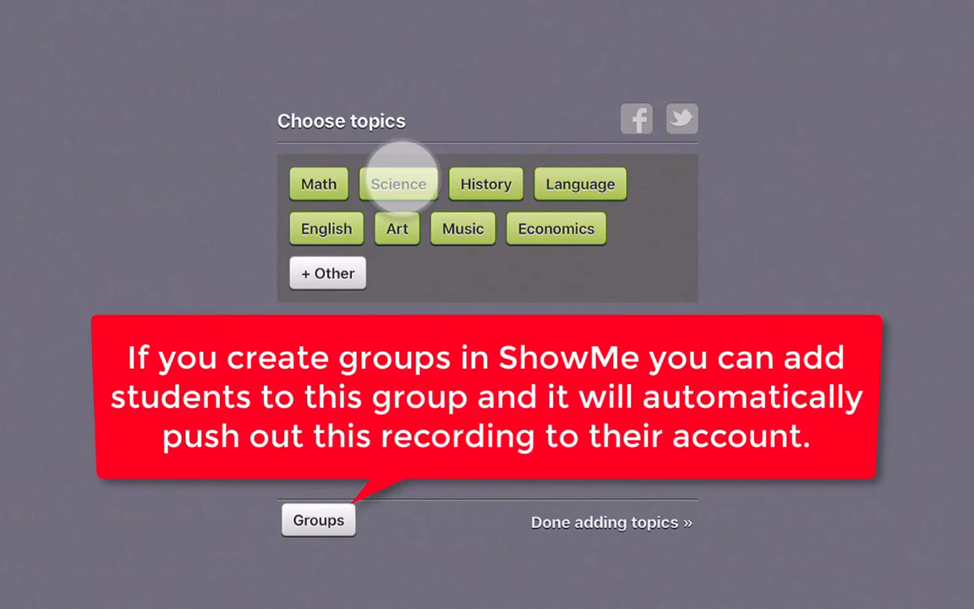
{"action": "left_click", "coordinate": [399, 183]}
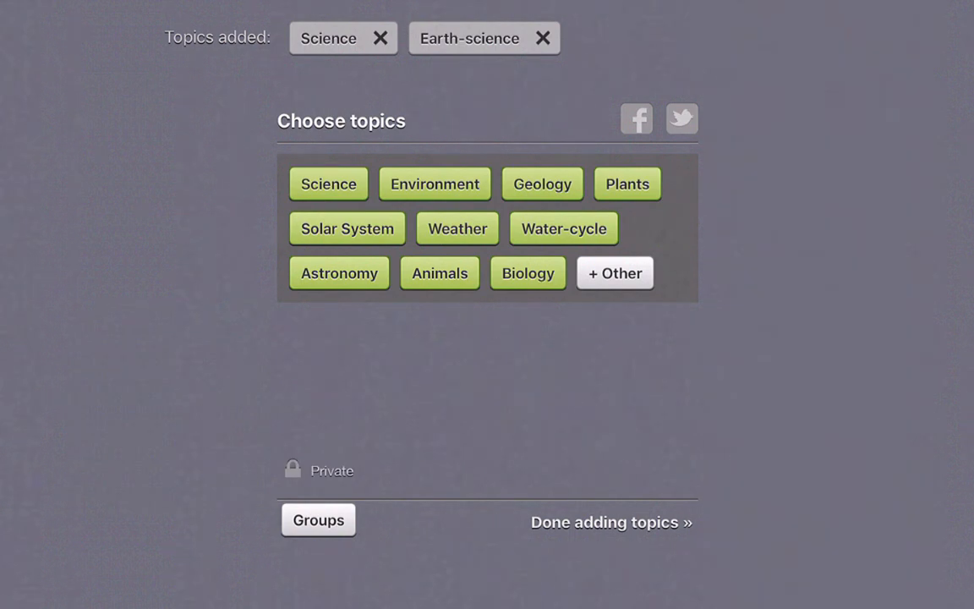
{"action": "left_click", "coordinate": [611, 521]}
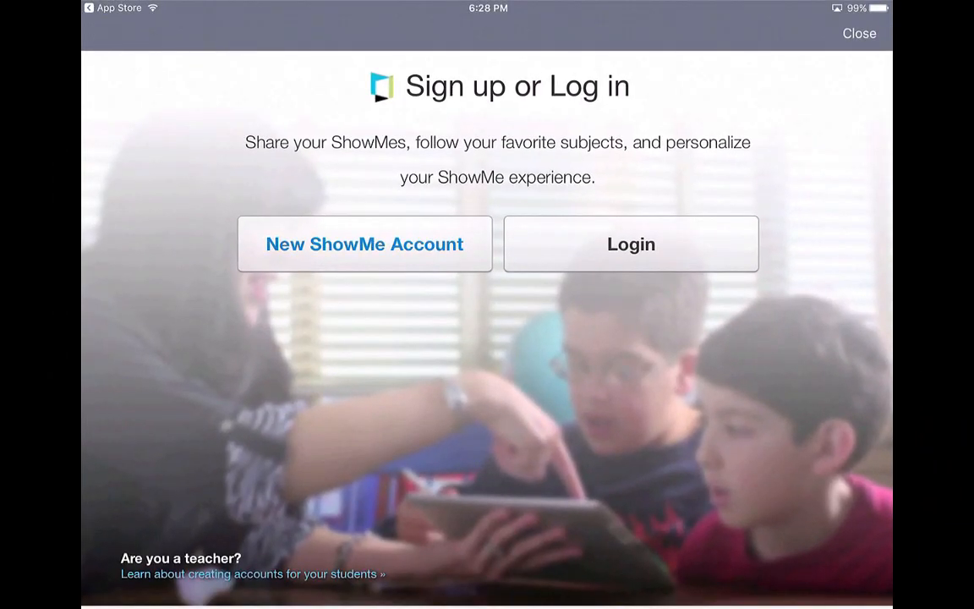
{"action": "left_click", "coordinate": [365, 244]}
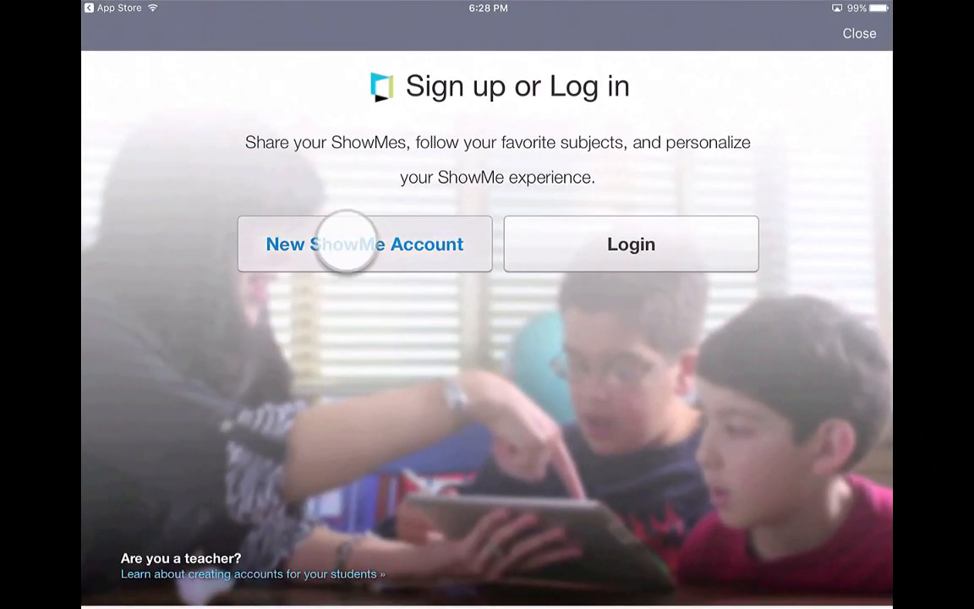
{"action": "left_click", "coordinate": [365, 244]}
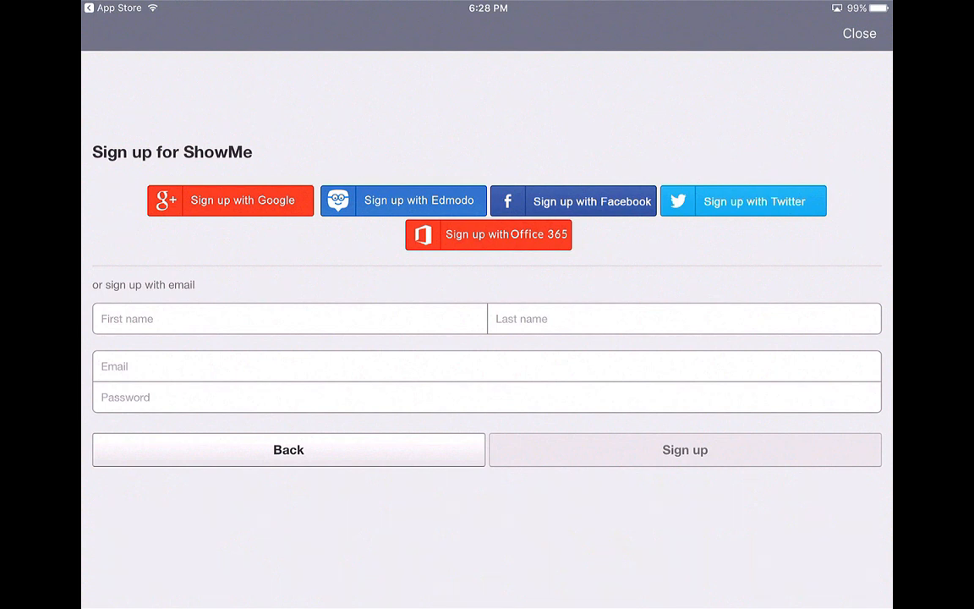
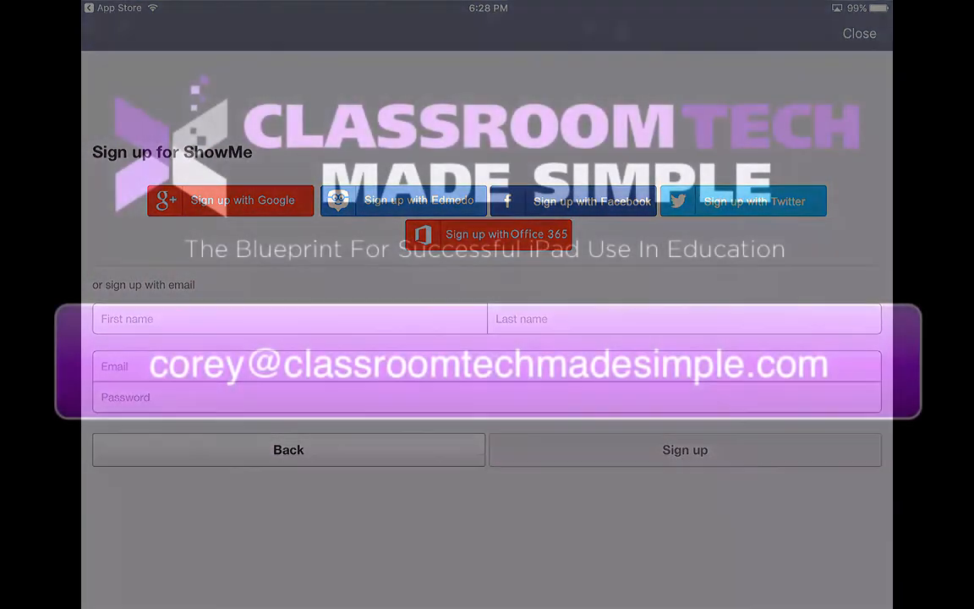
{"action": "left_click", "coordinate": [683, 450]}
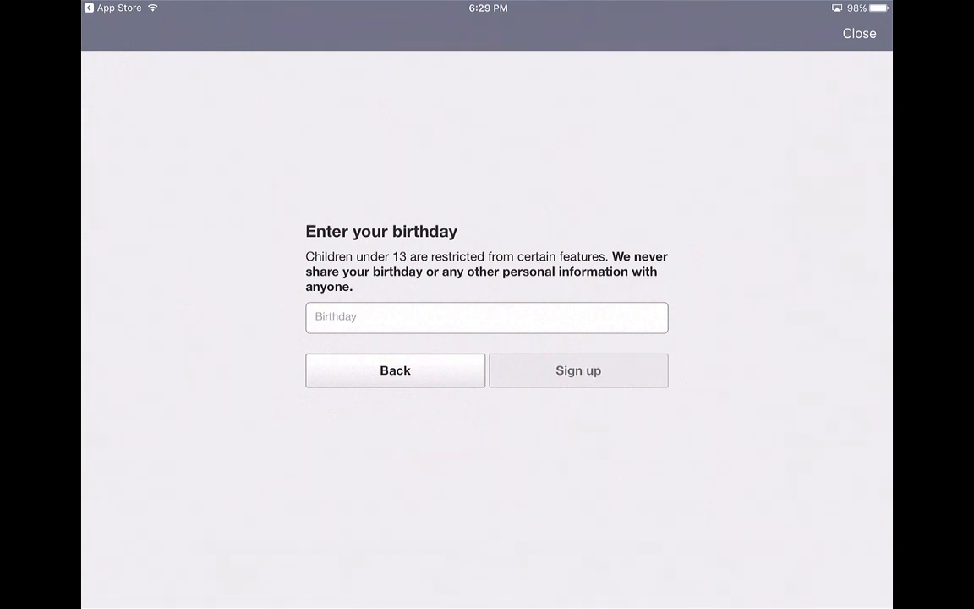
- Submit the birthday to complete sign-up and continue past topics to follow
{"action": "left_click", "coordinate": [579, 371]}
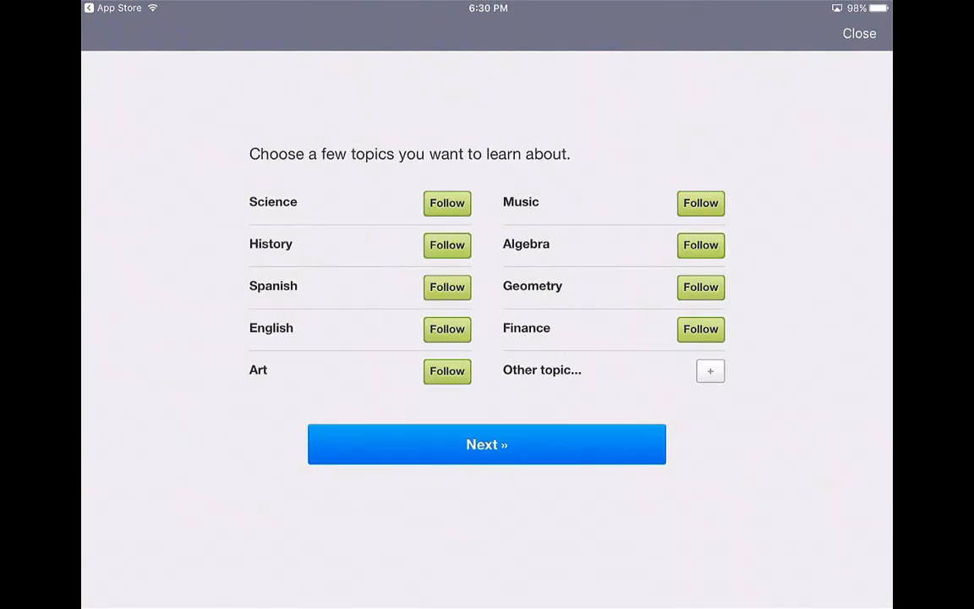
{"action": "left_click", "coordinate": [487, 444]}
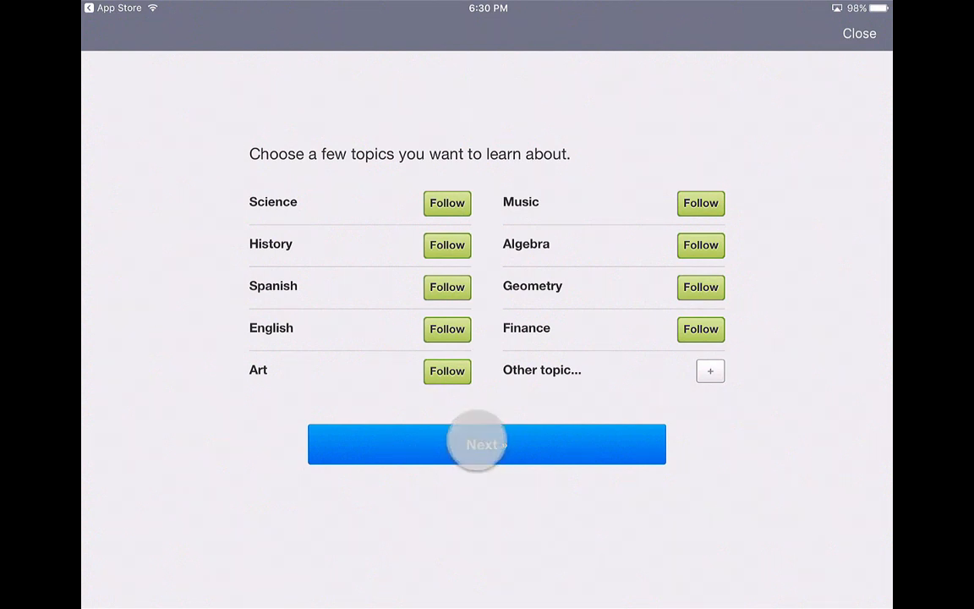
{"action": "left_click", "coordinate": [487, 443]}
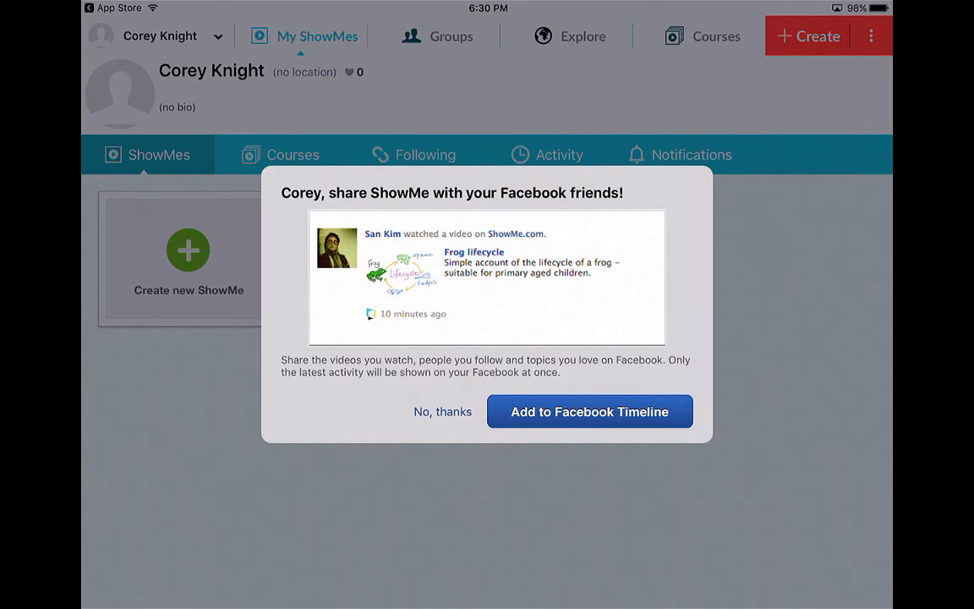
- Decline Facebook sharing and go to the Groups area
{"action": "left_click", "coordinate": [443, 412]}
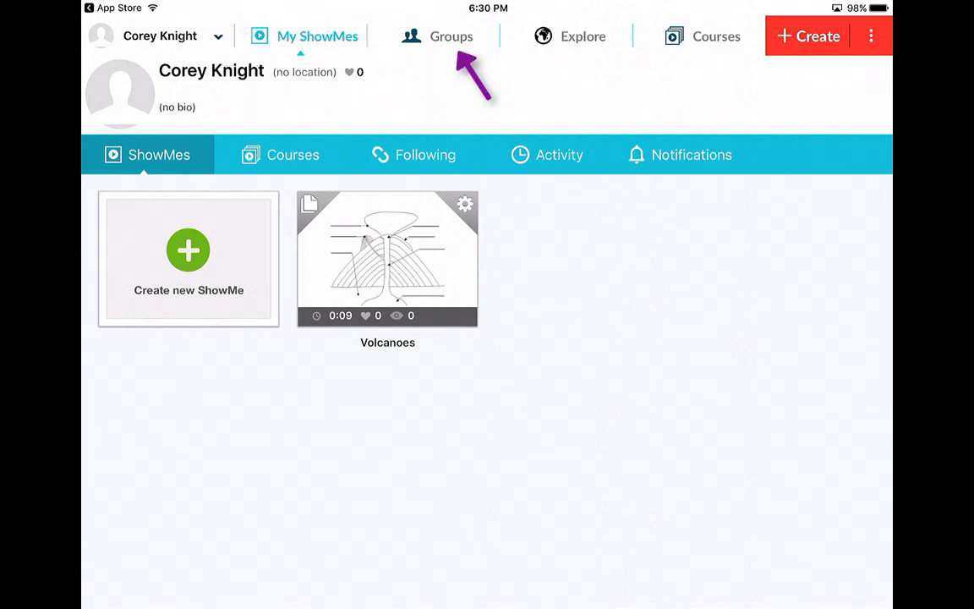
{"action": "left_click", "coordinate": [450, 35]}
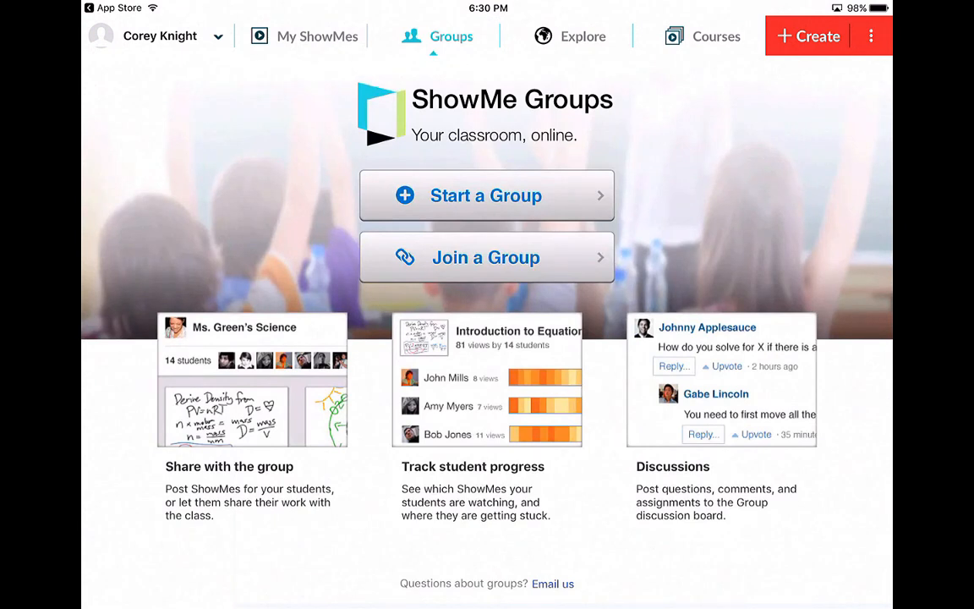
- Create a new group named 'Classroom Tech' and view it listed under My Groups
{"action": "left_click", "coordinate": [485, 196]}
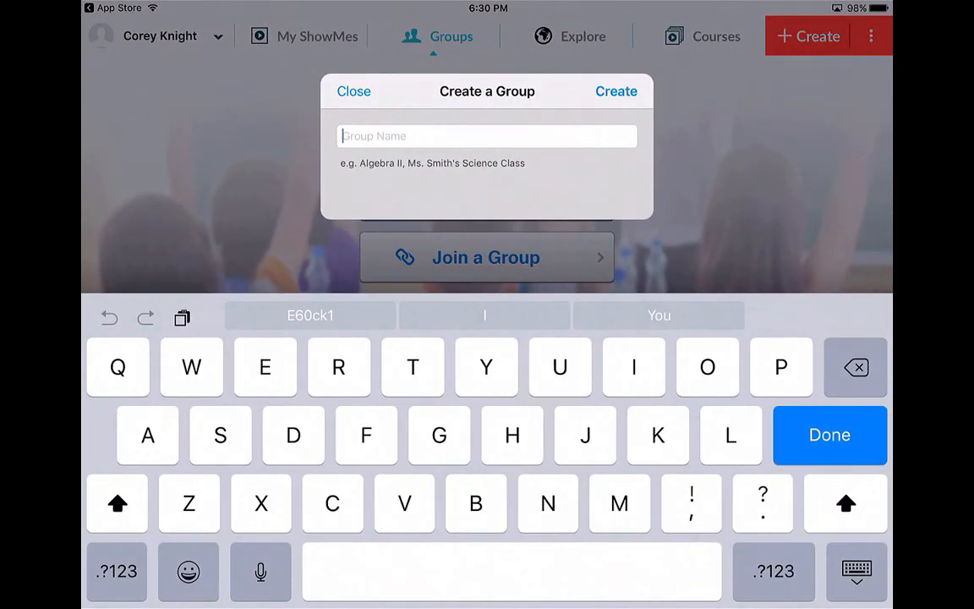
{"action": "type", "text": "c"}
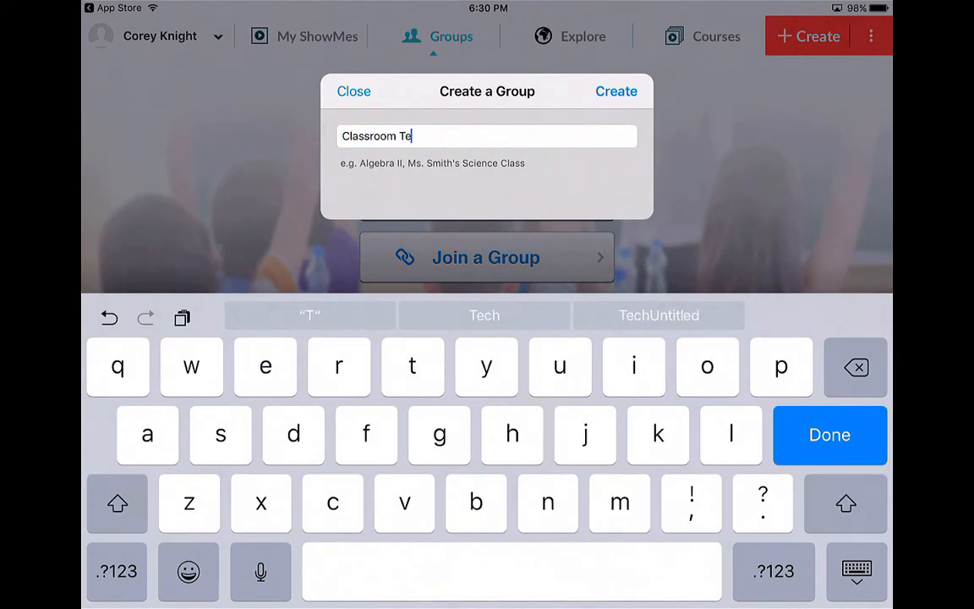
{"action": "left_click", "coordinate": [616, 91]}
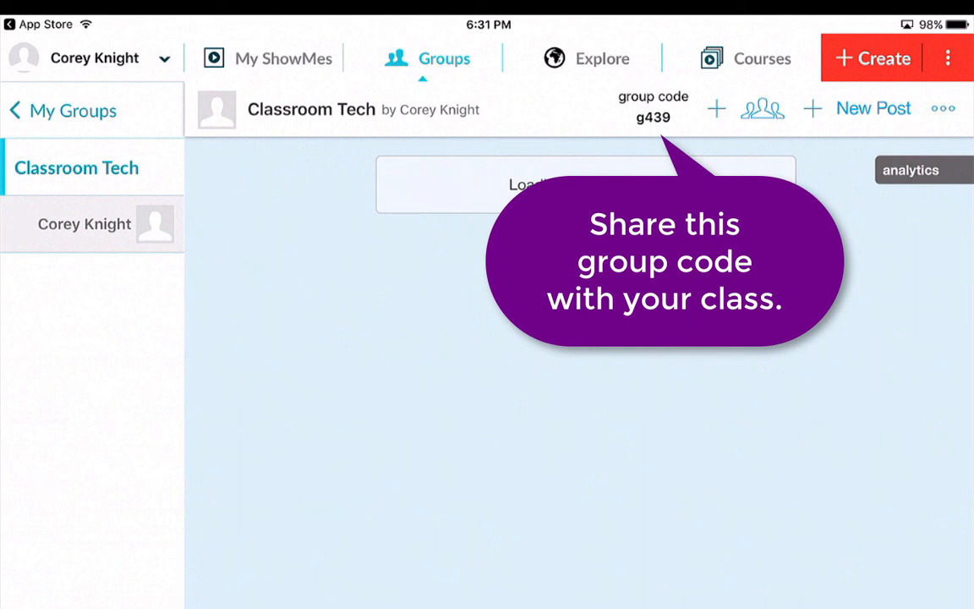
{"action": "left_click", "coordinate": [943, 108]}
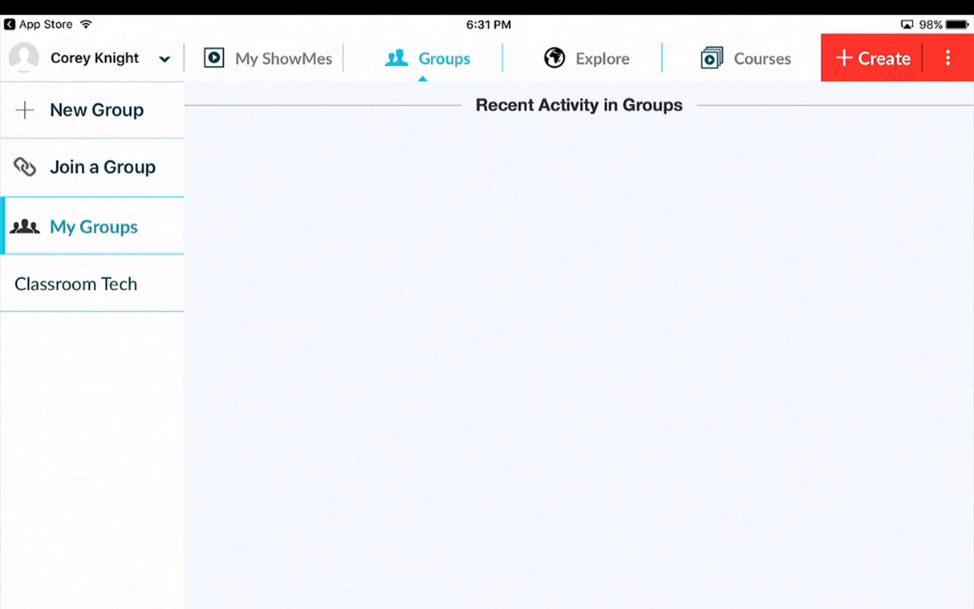
- Cancel the join-a-group code entry and return to My ShowMes listing the Volcanoes ShowMe
{"action": "left_click", "coordinate": [101, 167]}
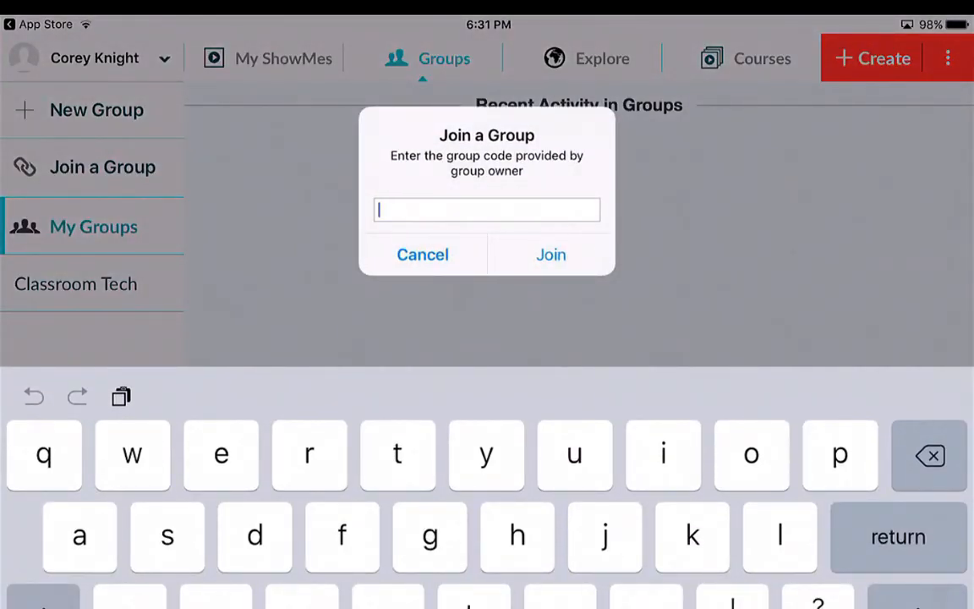
{"action": "left_click", "coordinate": [423, 254]}
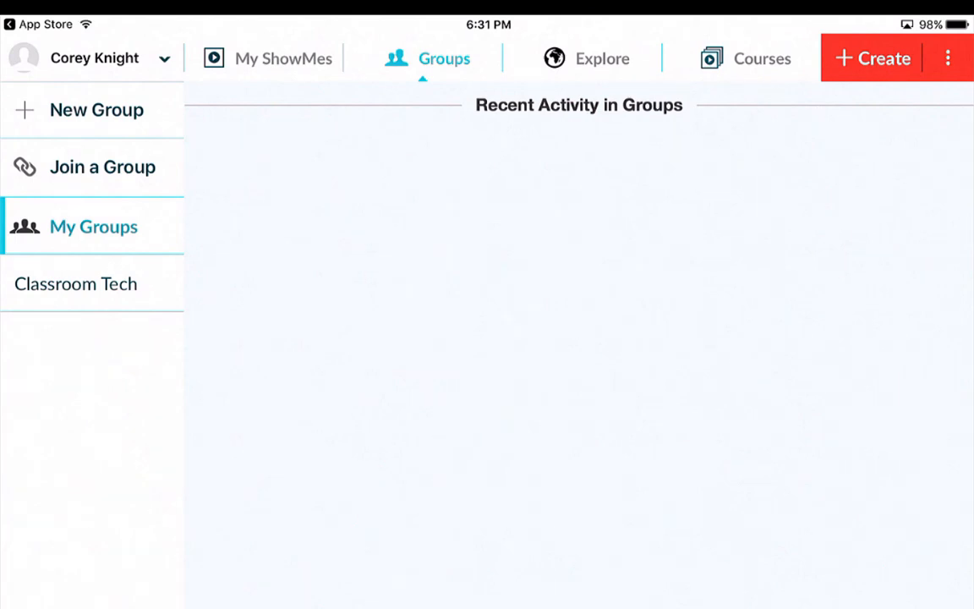
{"action": "left_click", "coordinate": [284, 57]}
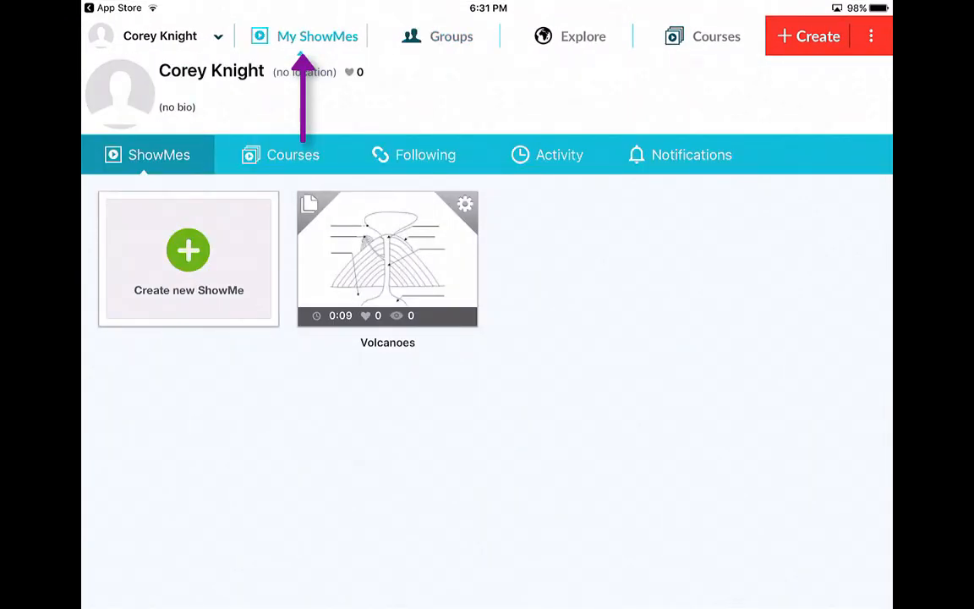
- Preview and watch the trending Antiderivatives (7 of 7) lesson from Explore, with its share options
{"action": "left_click", "coordinate": [582, 35]}
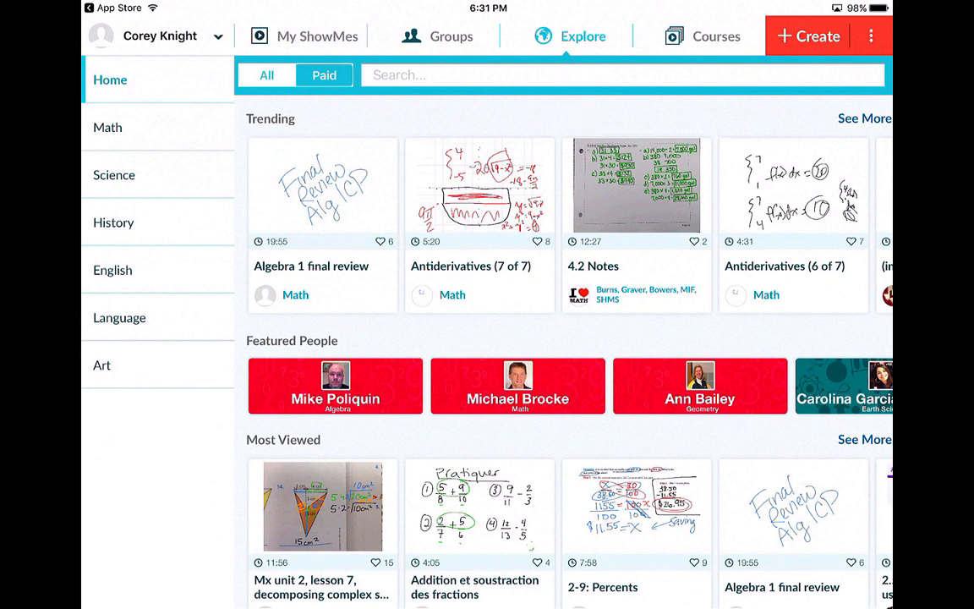
{"action": "left_click", "coordinate": [481, 186]}
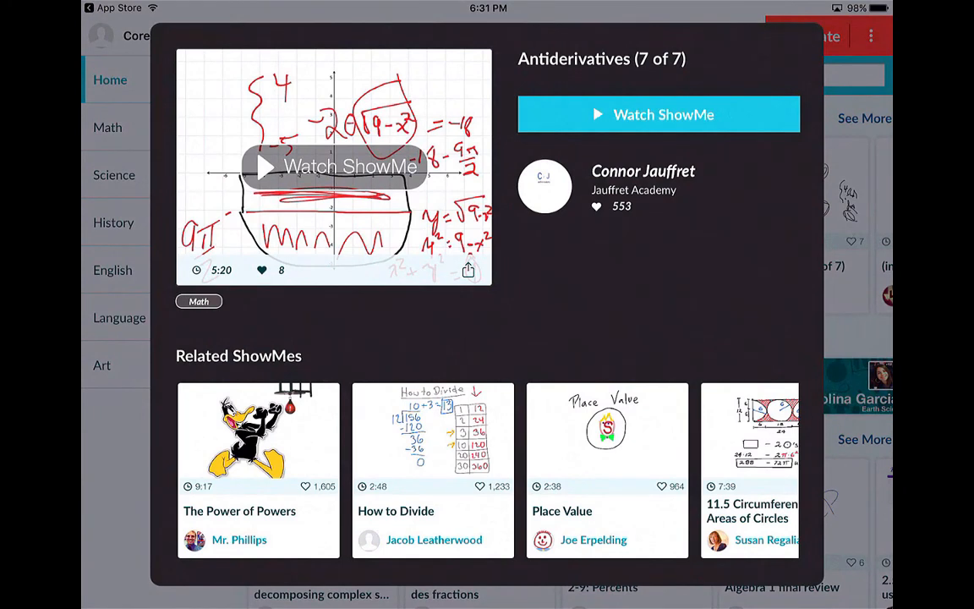
{"action": "left_click", "coordinate": [660, 115]}
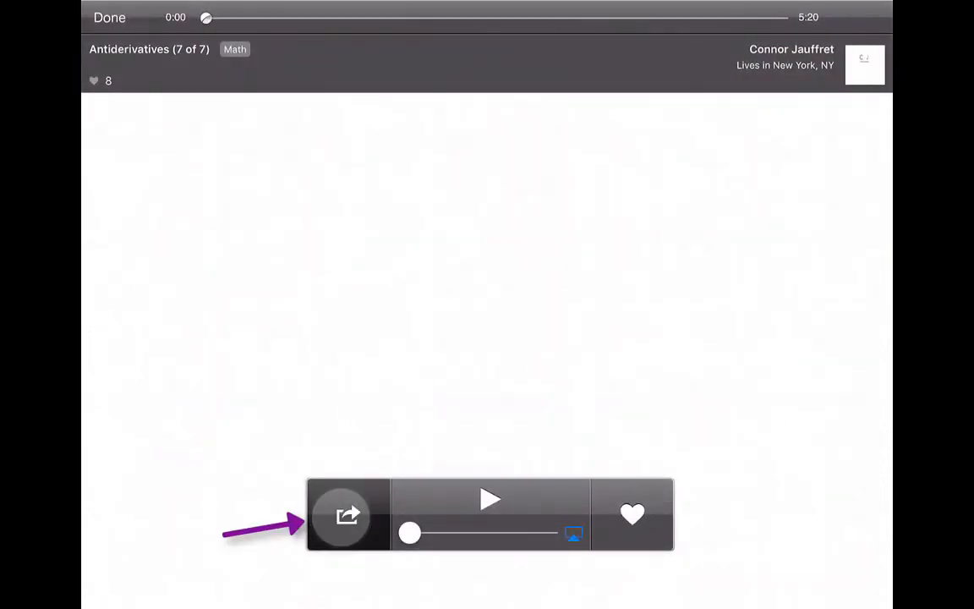
{"action": "left_click", "coordinate": [348, 515]}
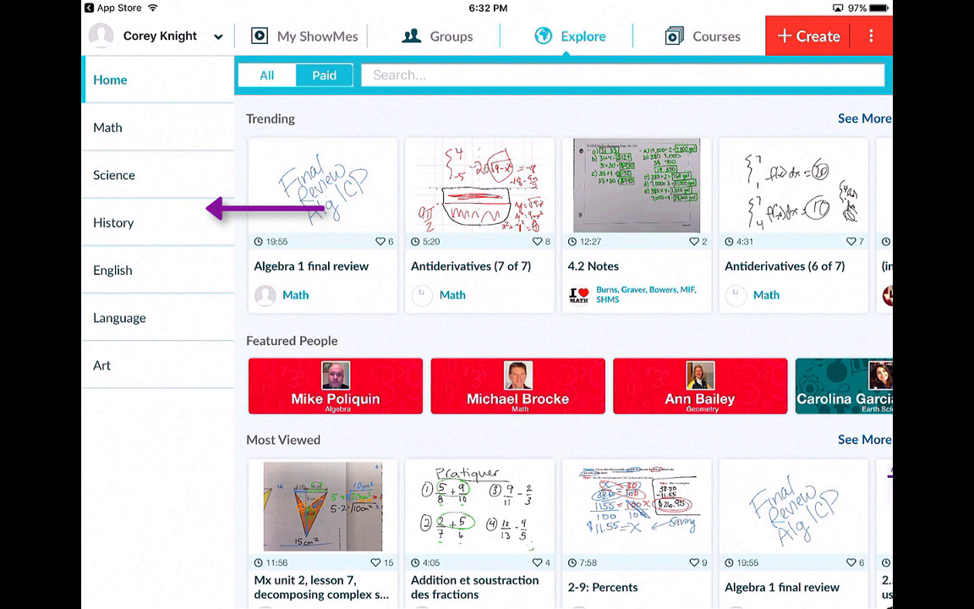
- Browse the Science category, return to Explore home, then show the Courses catalogue
{"action": "left_click", "coordinate": [115, 174]}
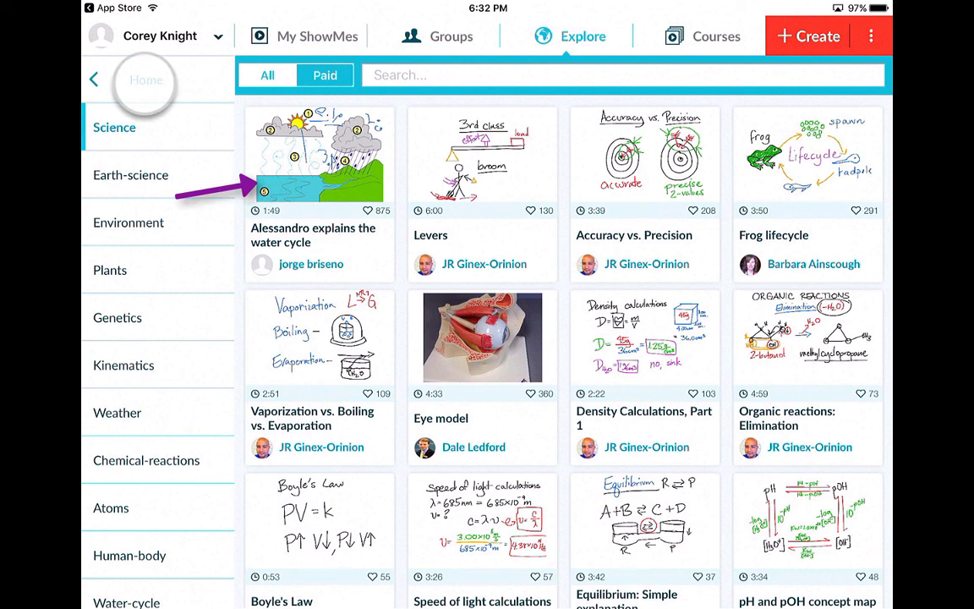
{"action": "left_click", "coordinate": [146, 80]}
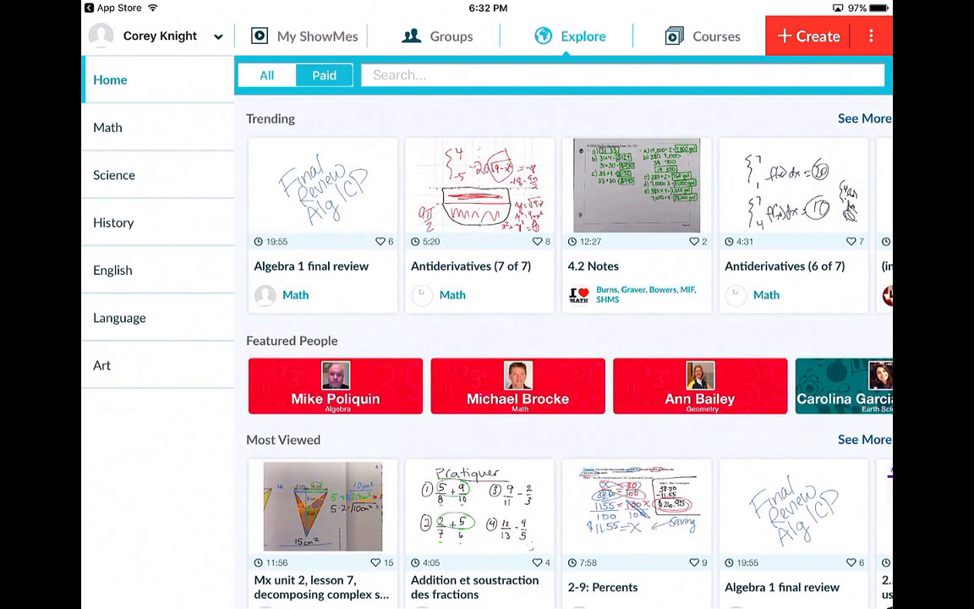
{"action": "left_click", "coordinate": [718, 35]}
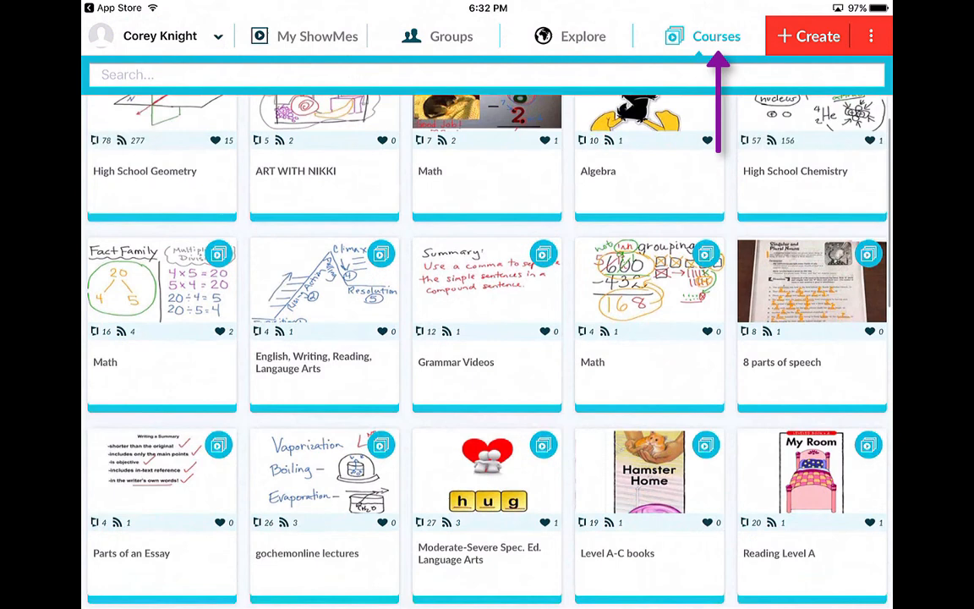
- View the '8 parts of speech' course and its sharing choices, then return to My ShowMes
{"action": "scroll", "scroll_direction": "down", "scroll_amount": 3}
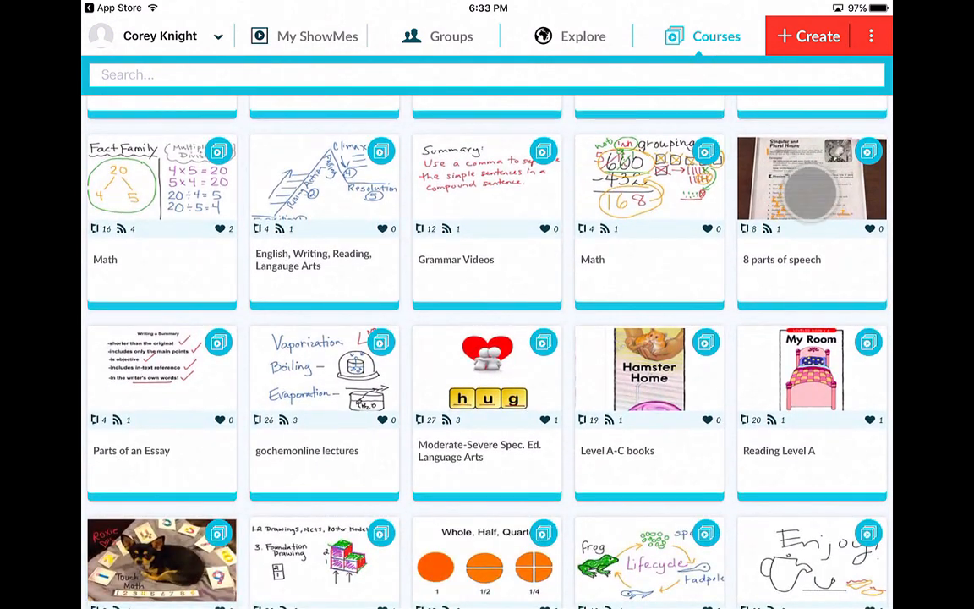
{"action": "left_click", "coordinate": [812, 178]}
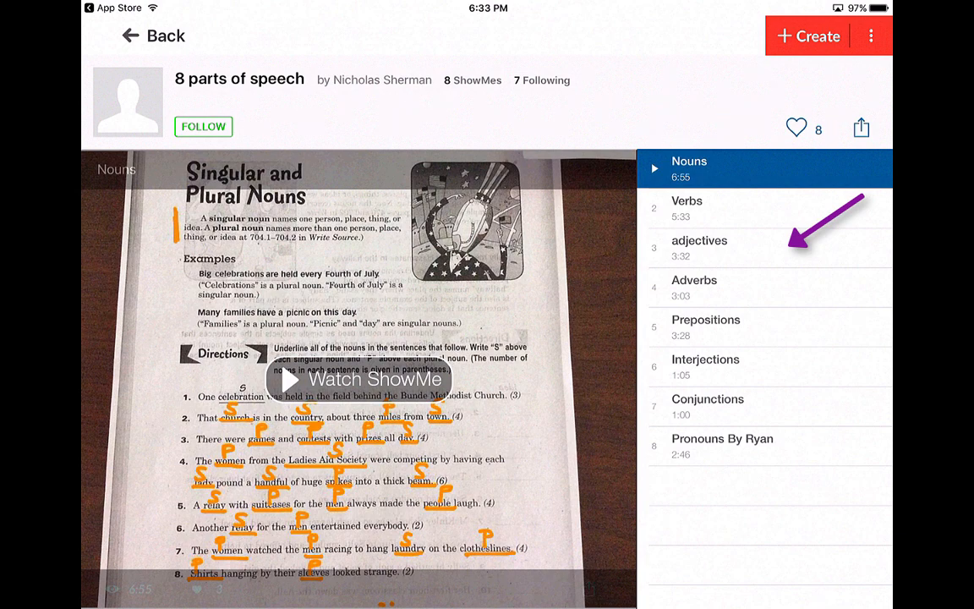
{"action": "left_click", "coordinate": [861, 129]}
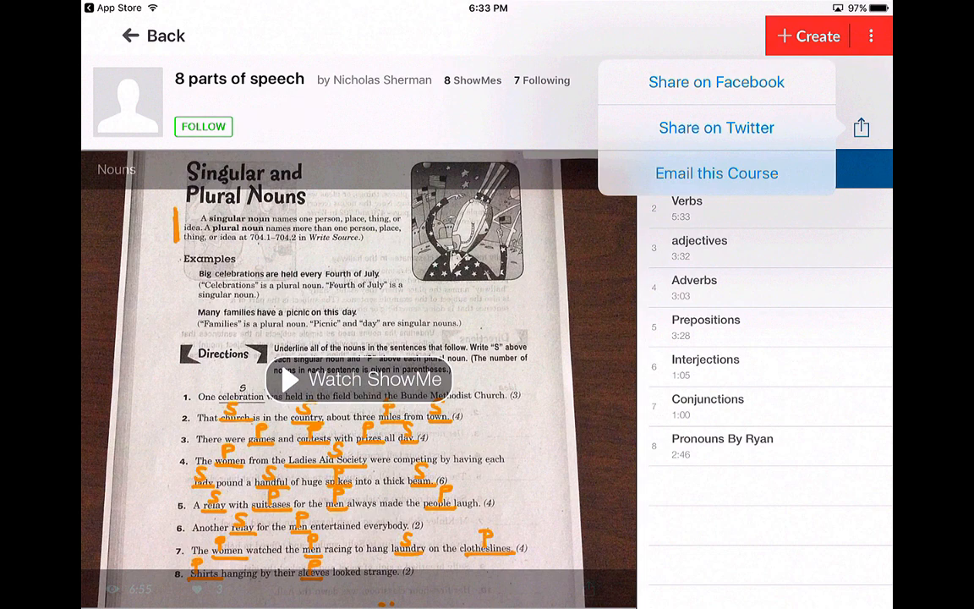
{"action": "left_click", "coordinate": [152, 36]}
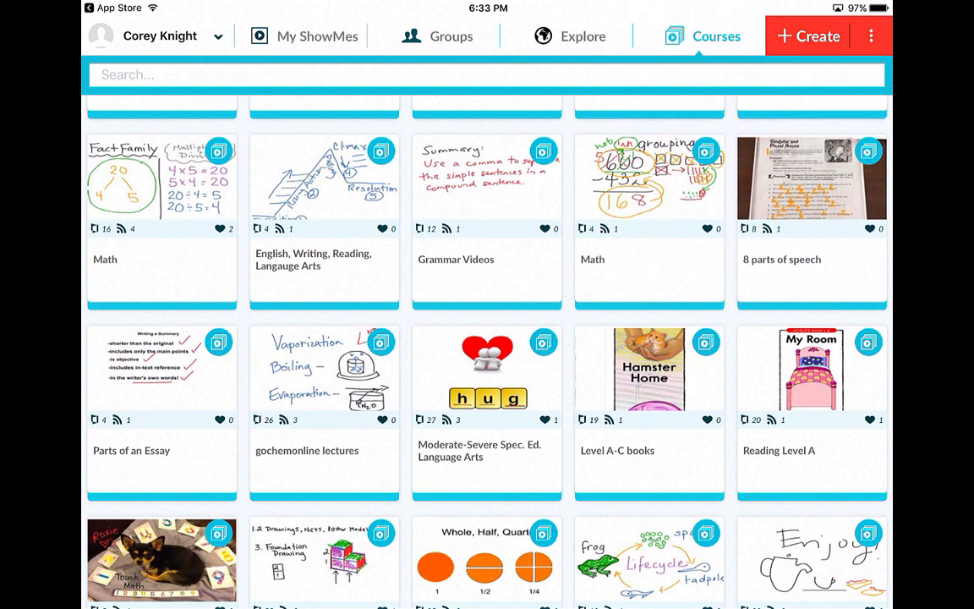
{"action": "left_click", "coordinate": [318, 35]}
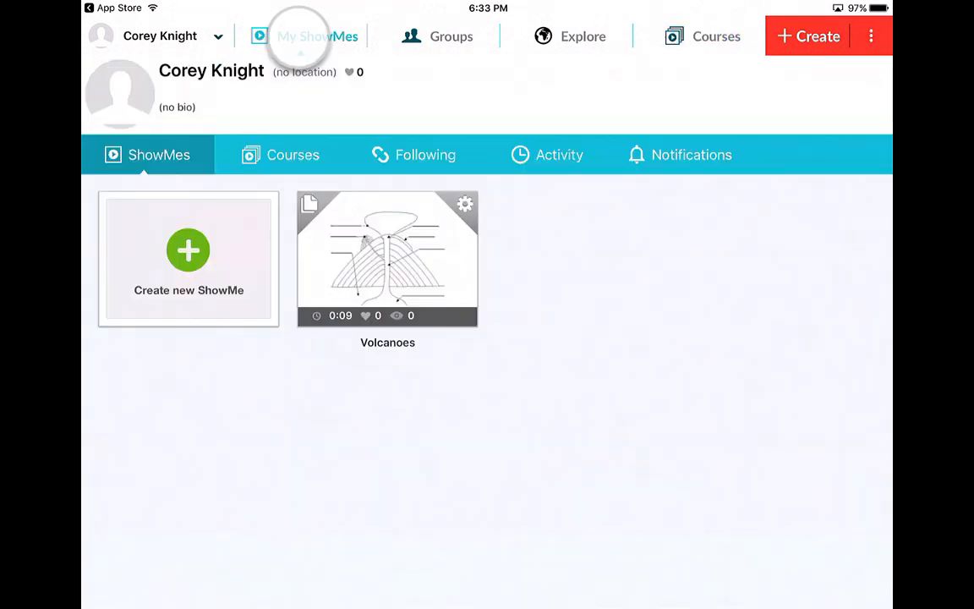
{"action": "left_click", "coordinate": [318, 36]}
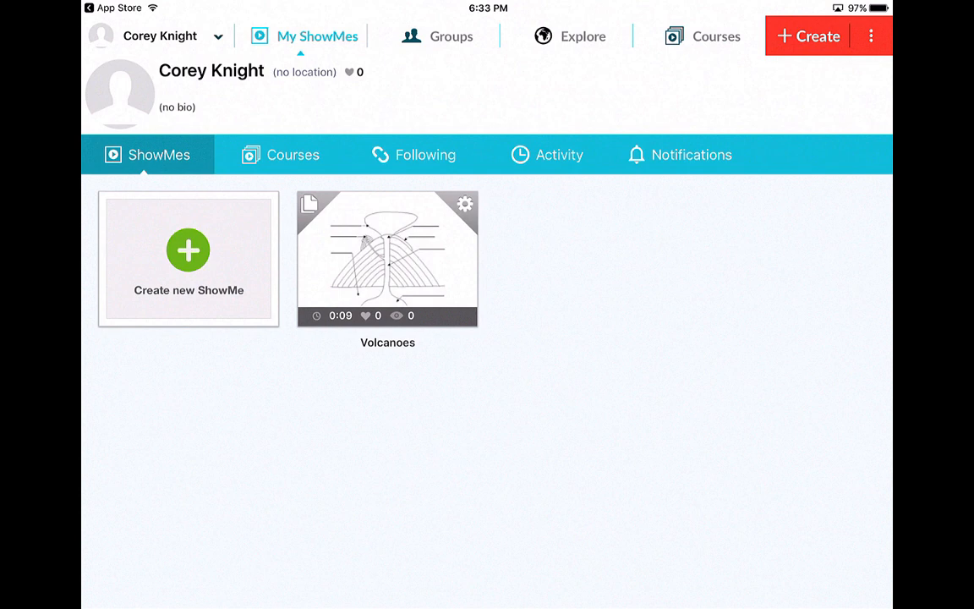
{"action": "left_click", "coordinate": [293, 155]}
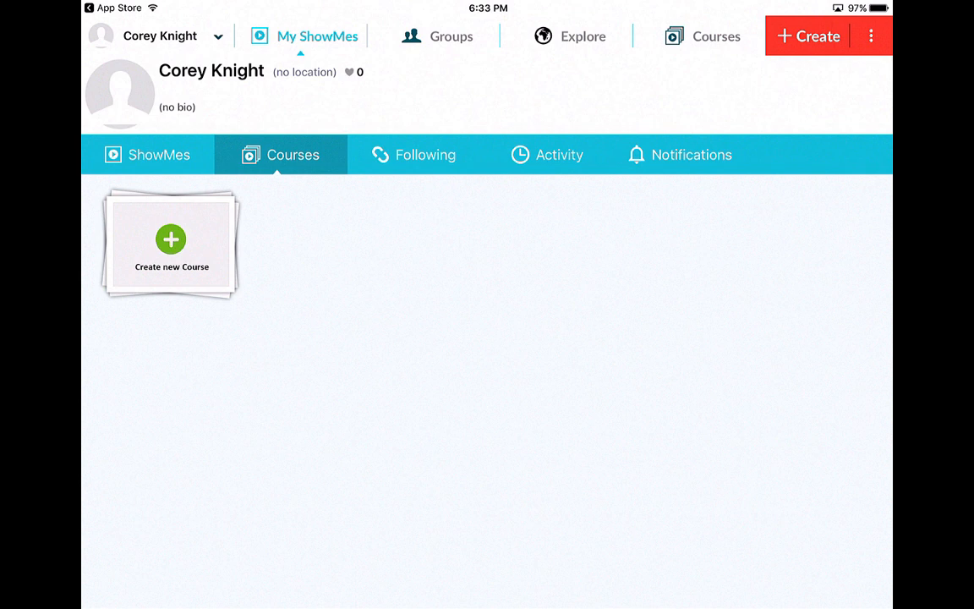
{"action": "left_click", "coordinate": [427, 156]}
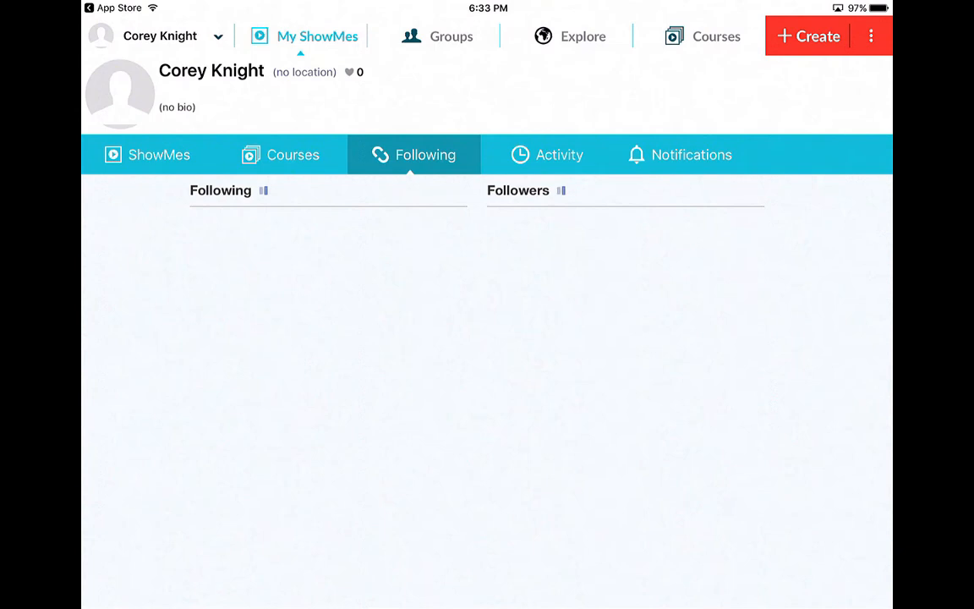
{"action": "left_click", "coordinate": [412, 156]}
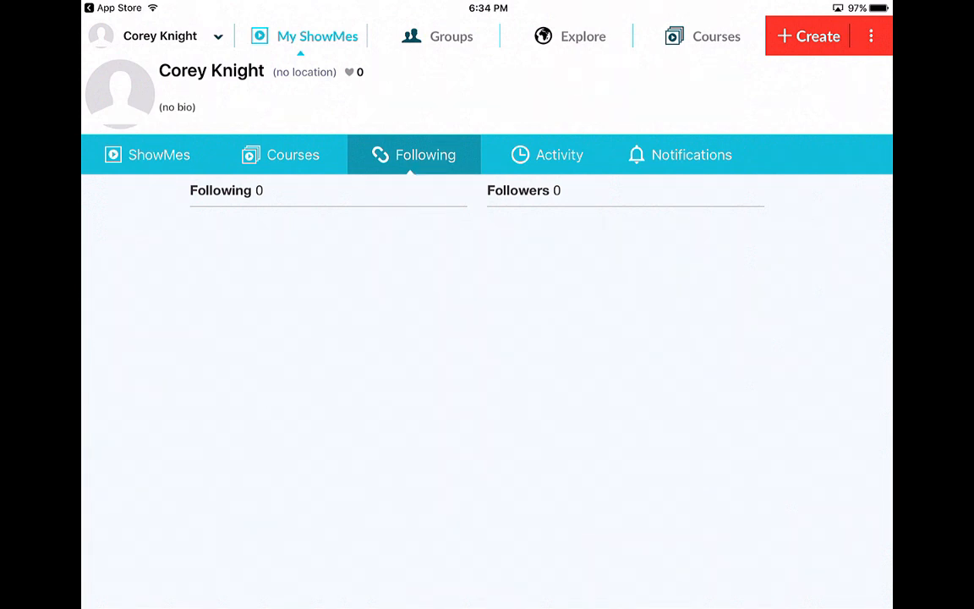
{"action": "left_click", "coordinate": [548, 155]}
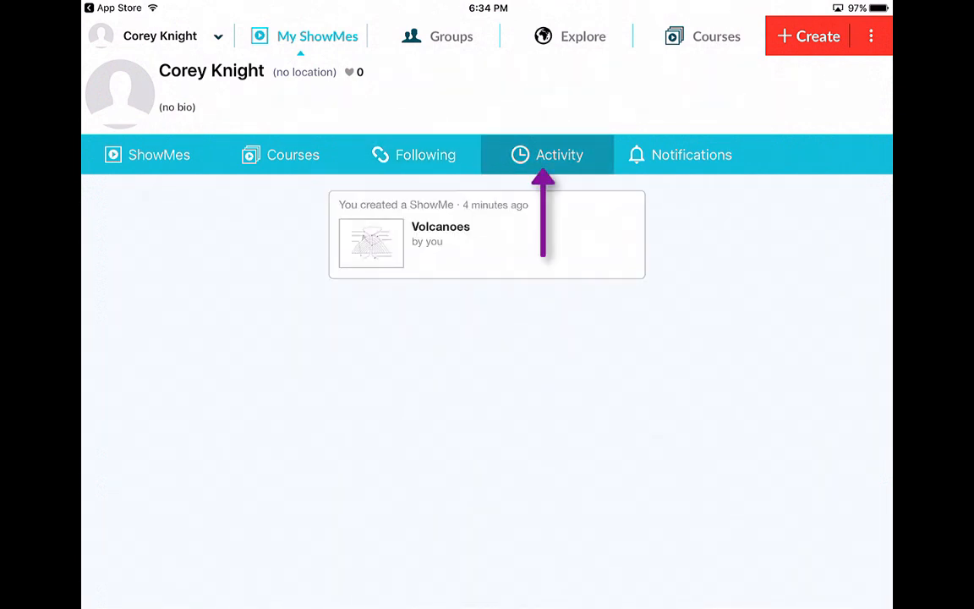
{"action": "left_click", "coordinate": [690, 155]}
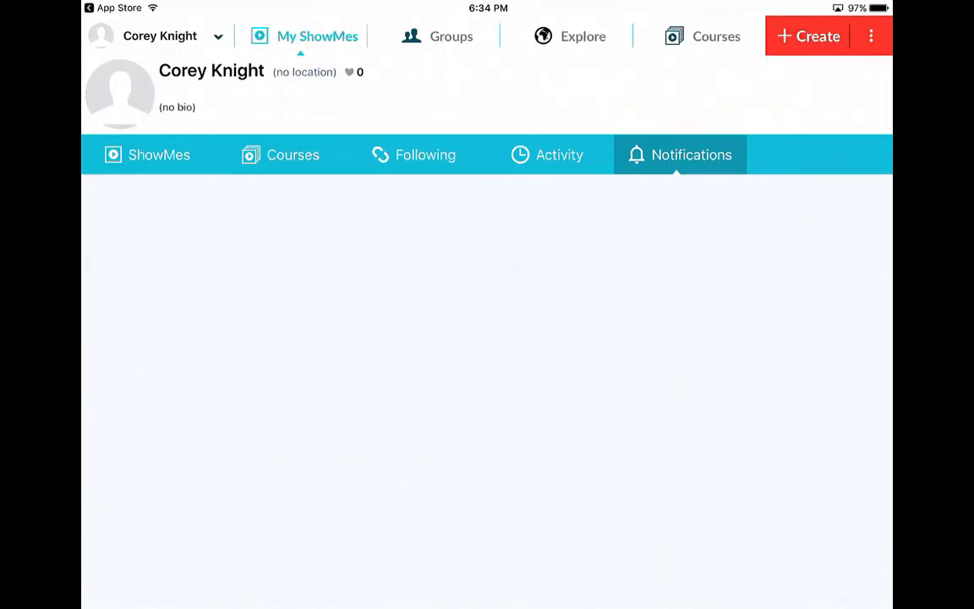
{"action": "left_click", "coordinate": [159, 155]}
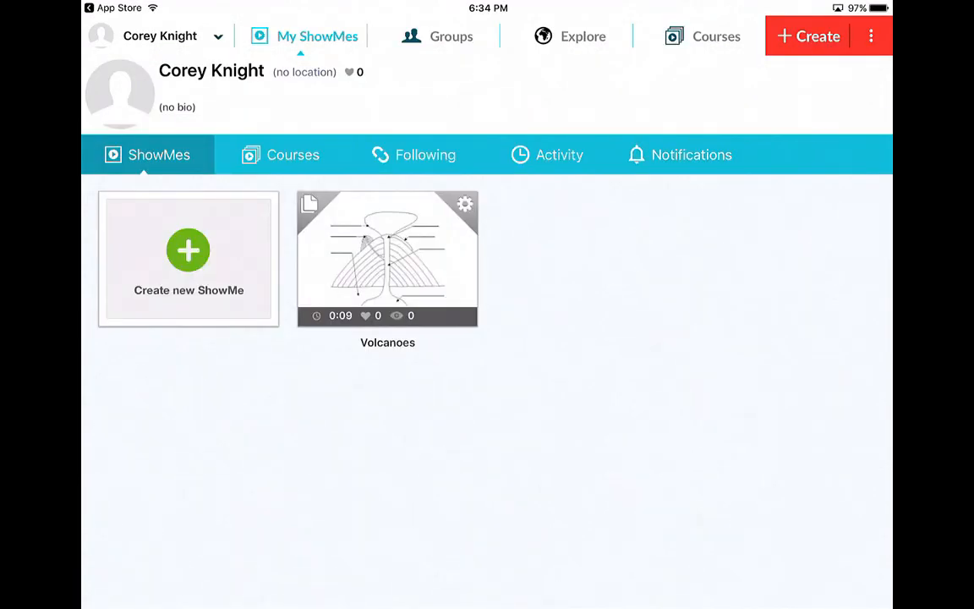